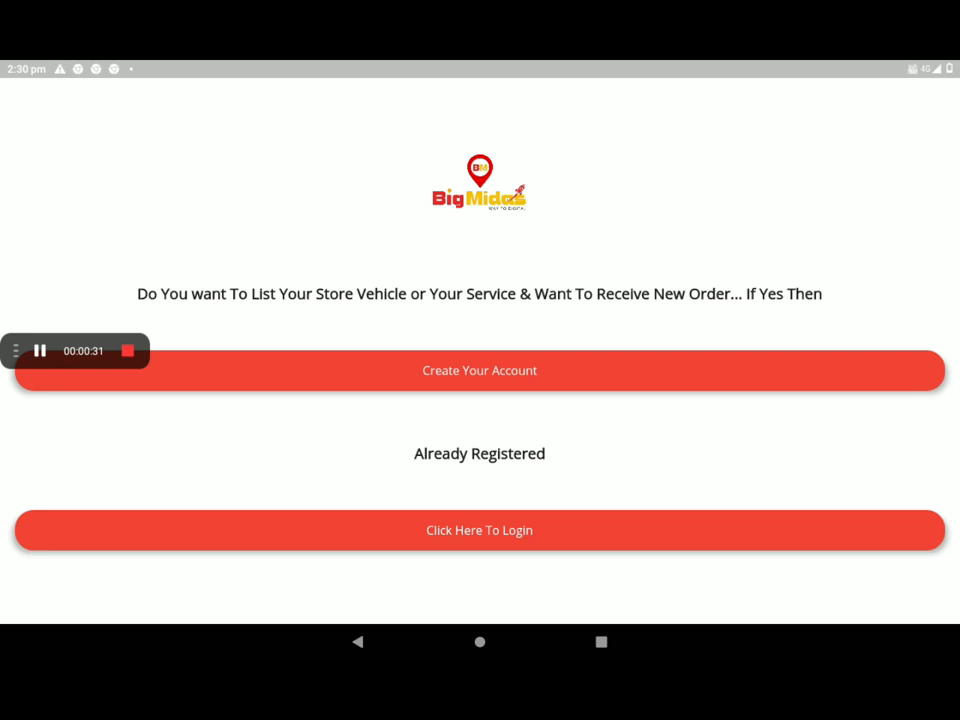
Start creating a new vendor account and reach the Register form
left_click(479, 530)
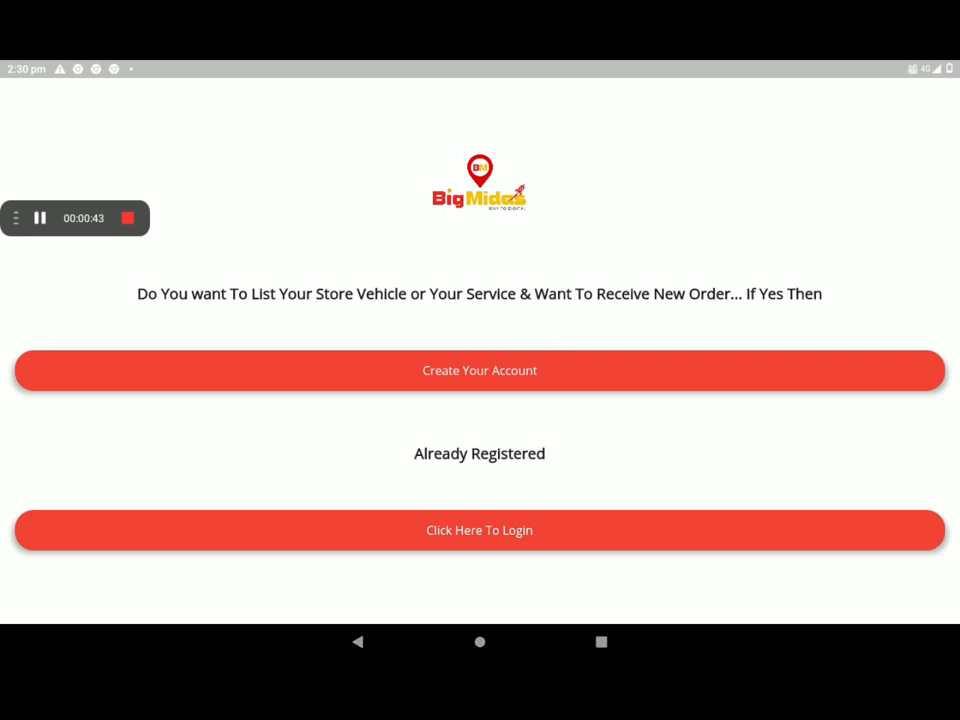
left_click(479, 370)
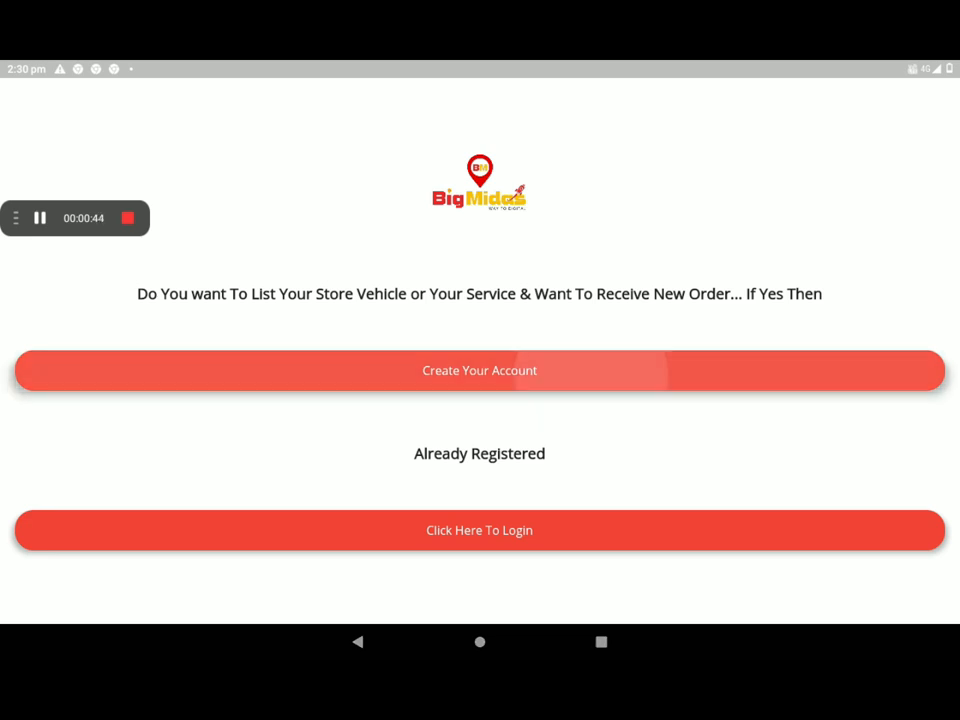
left_click(479, 370)
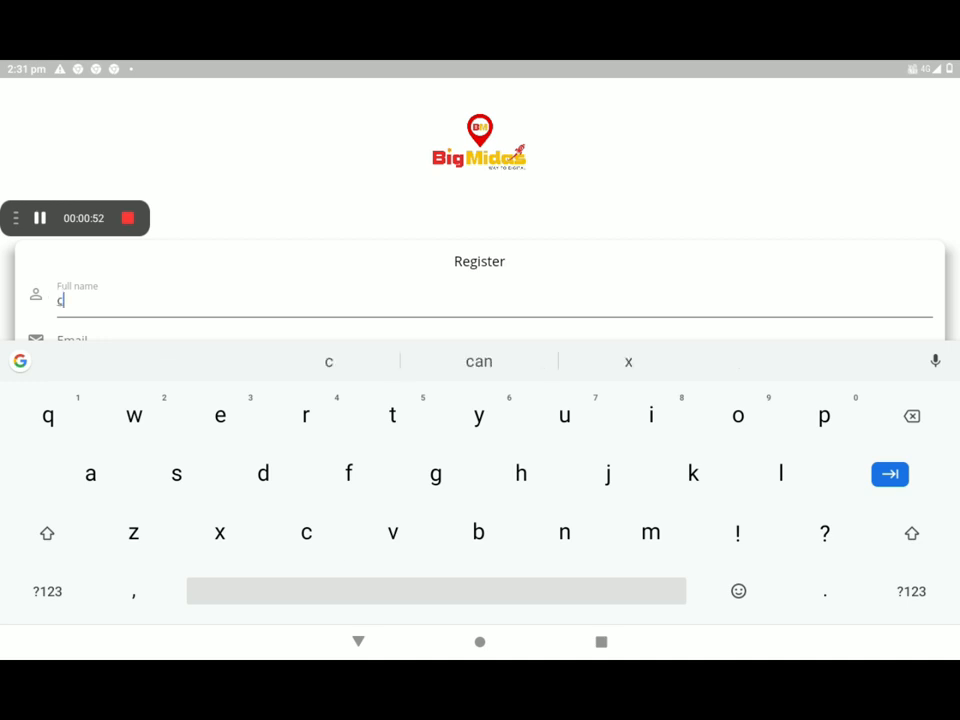
Enter the full name in the Register form, correcting a mistyped letter
key("Backspace")
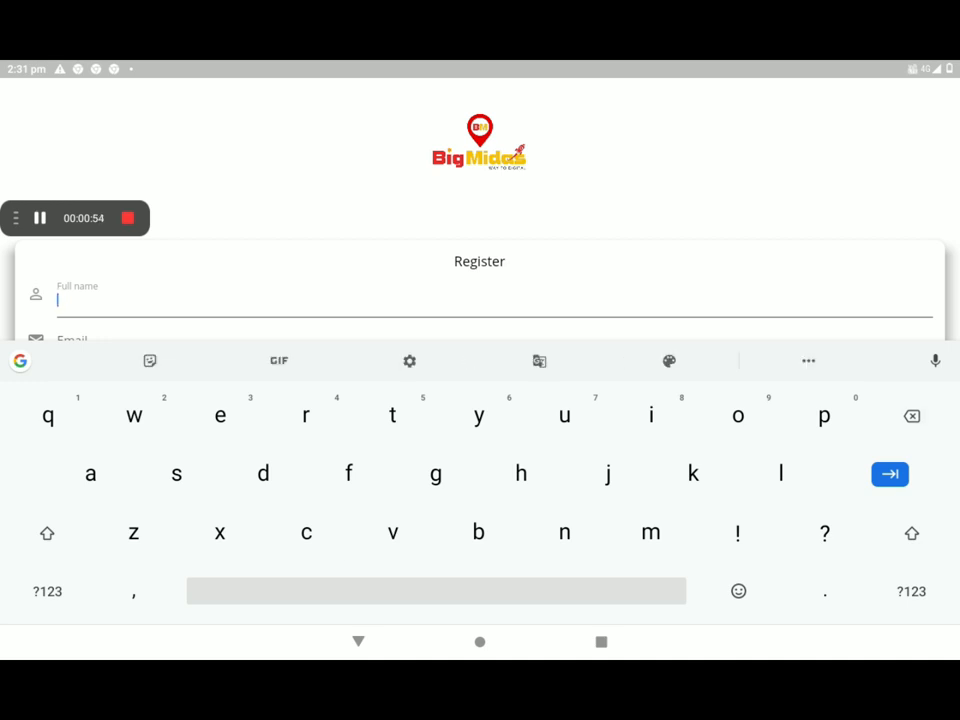
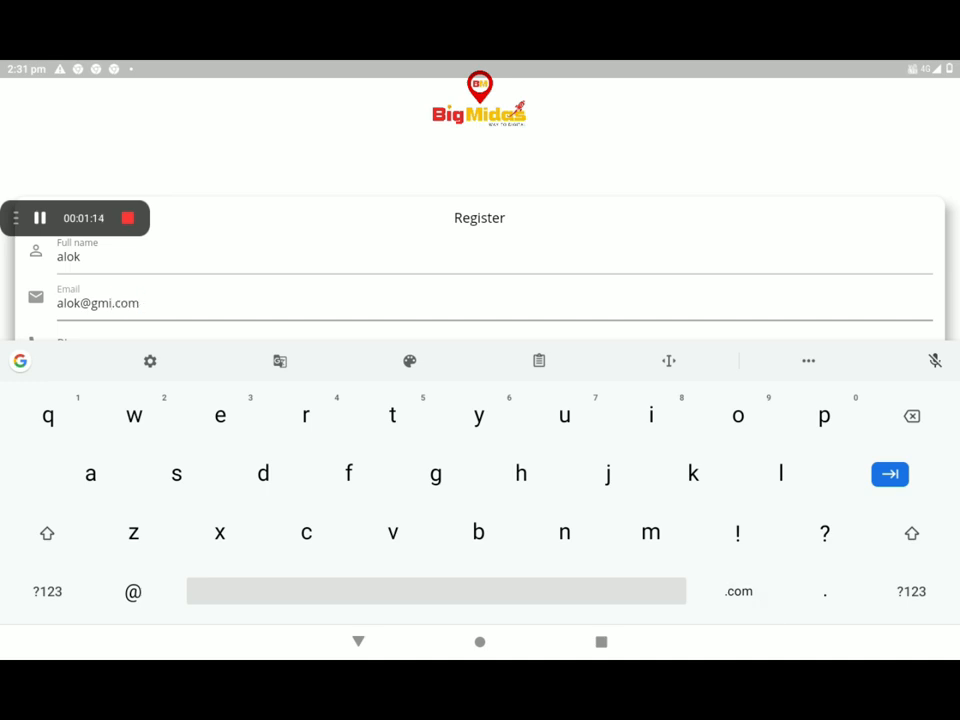
scroll("down", 3)
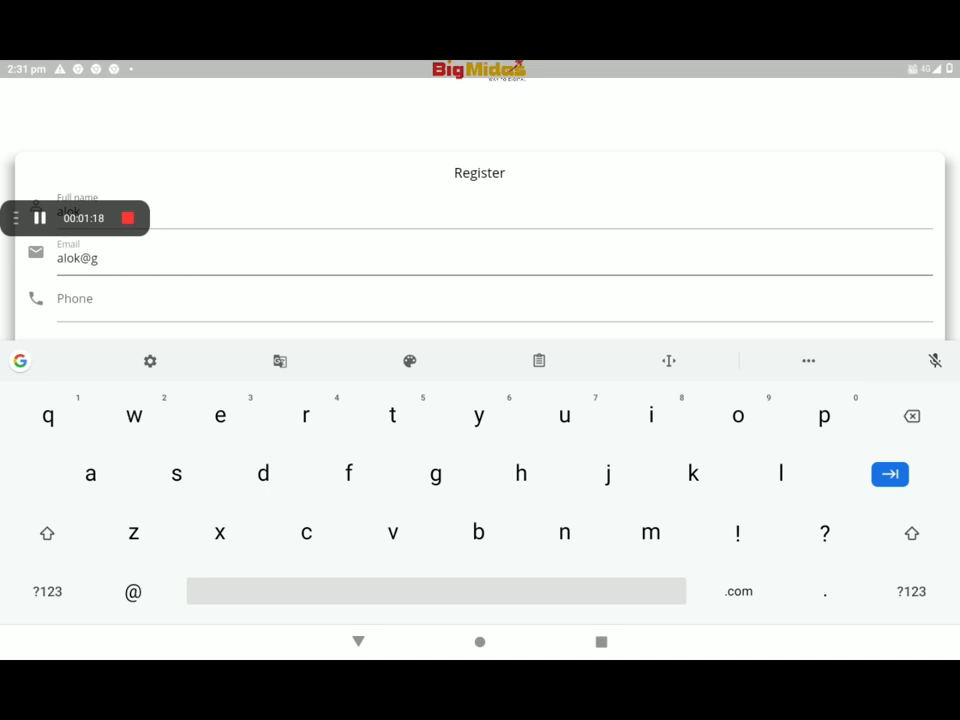
key("Backspace")
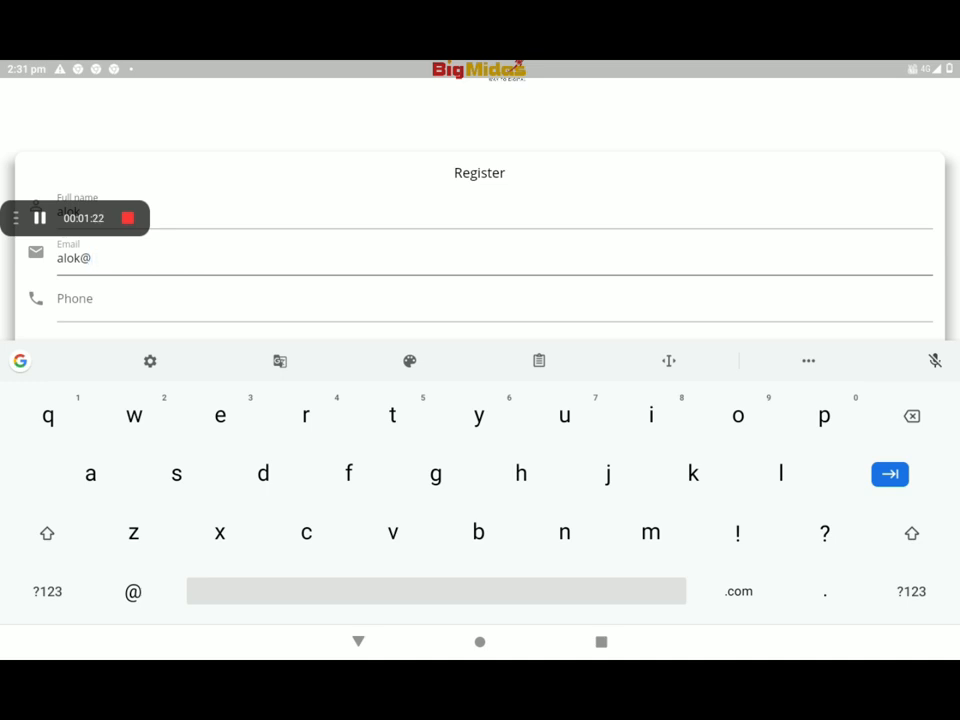
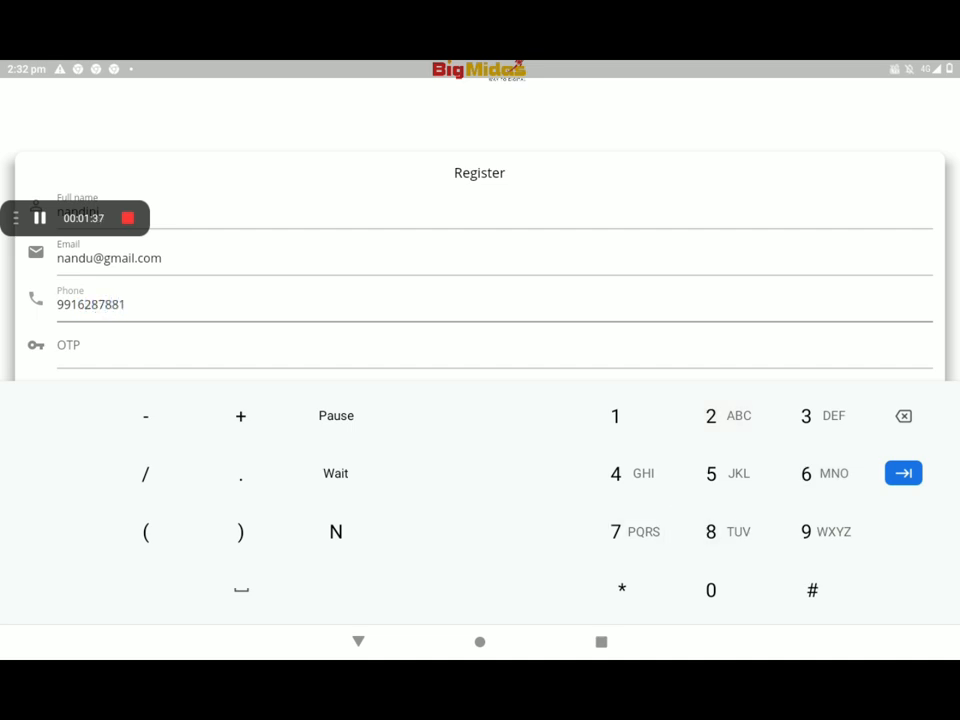
left_click(902, 472)
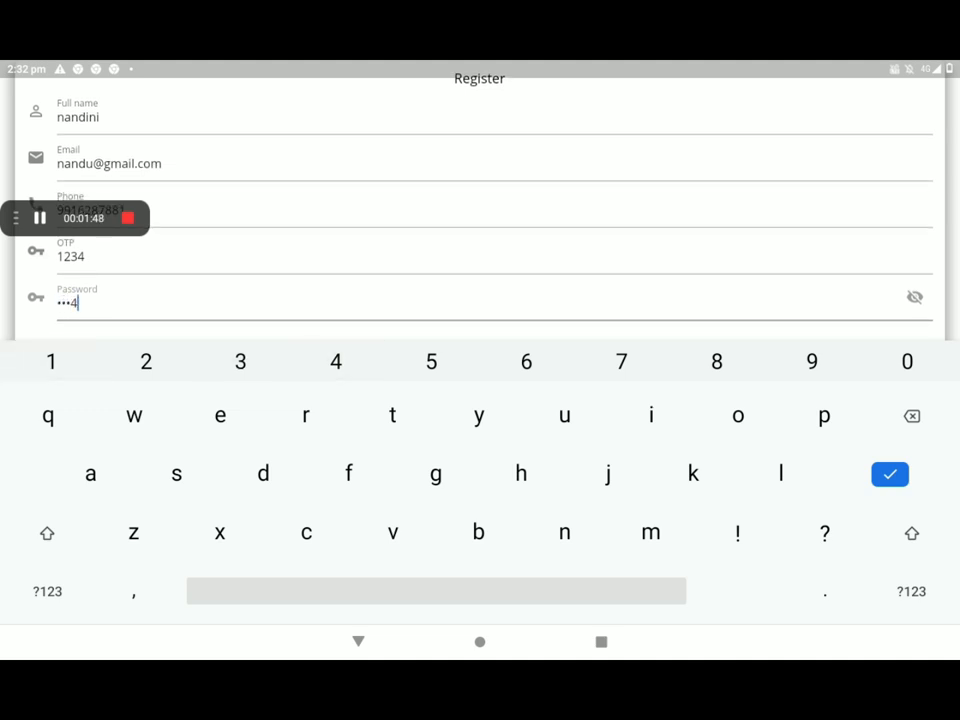
left_click(889, 474)
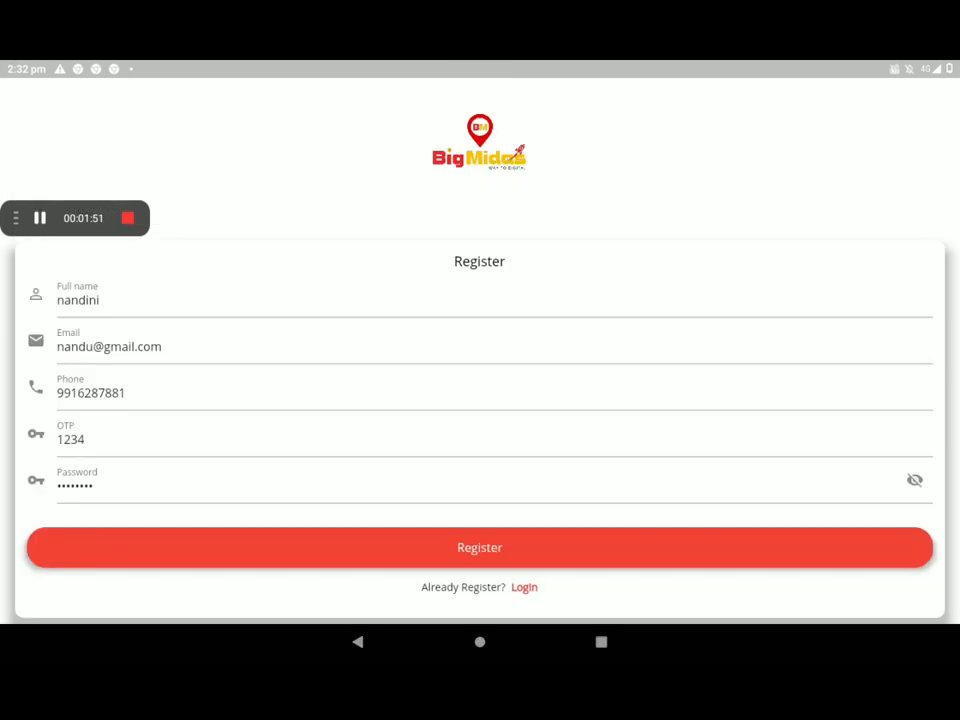
Submit the registration, correct the phone number and register again successfully
left_click(479, 547)
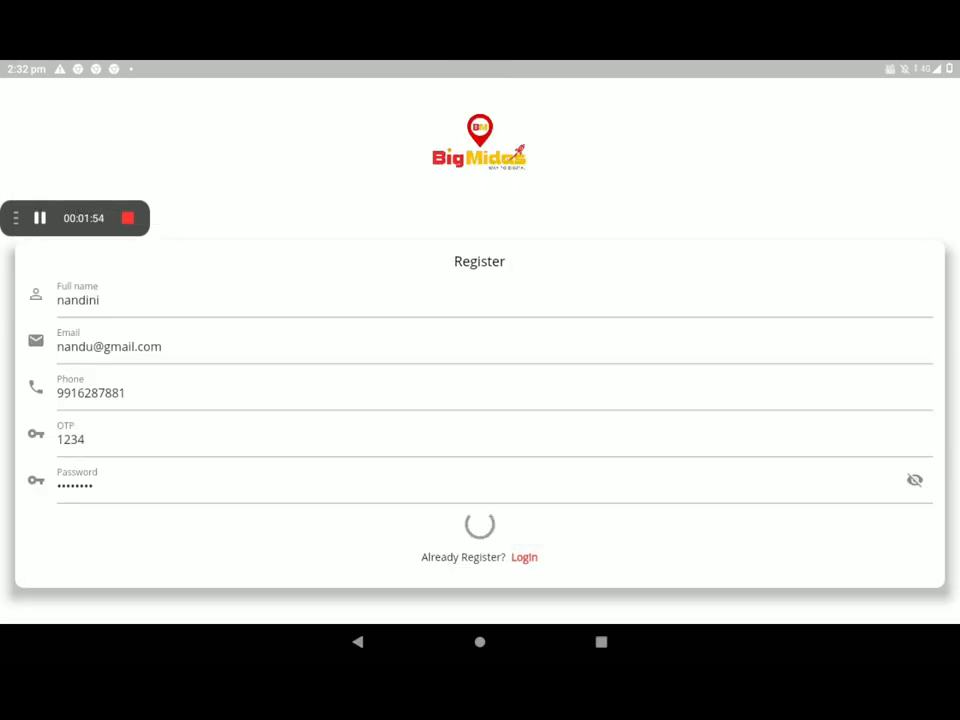
left_click(479, 547)
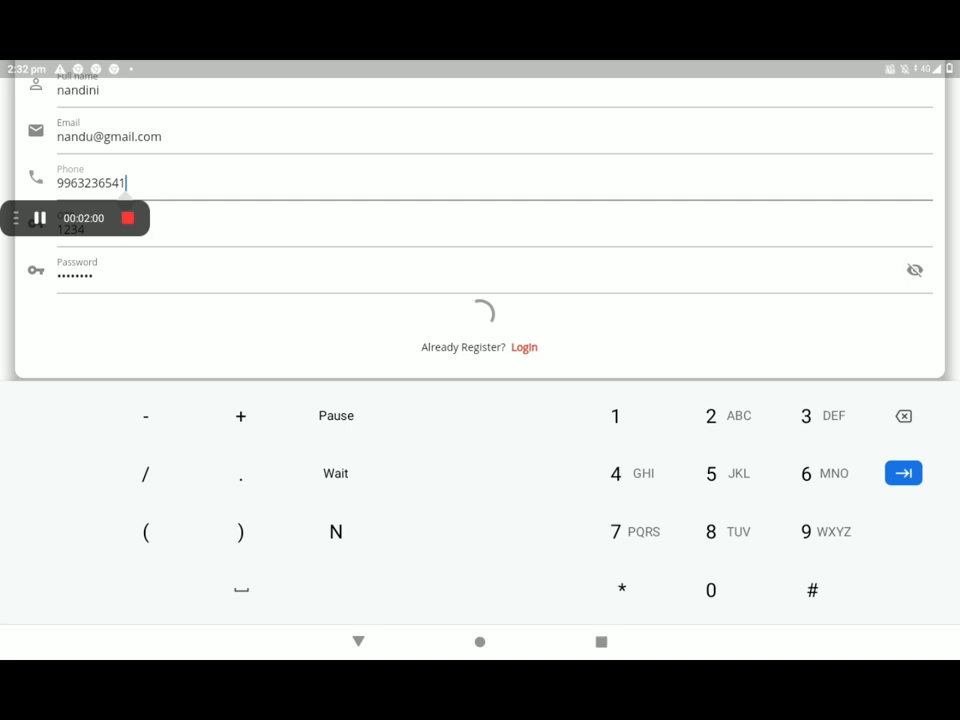
left_click(902, 473)
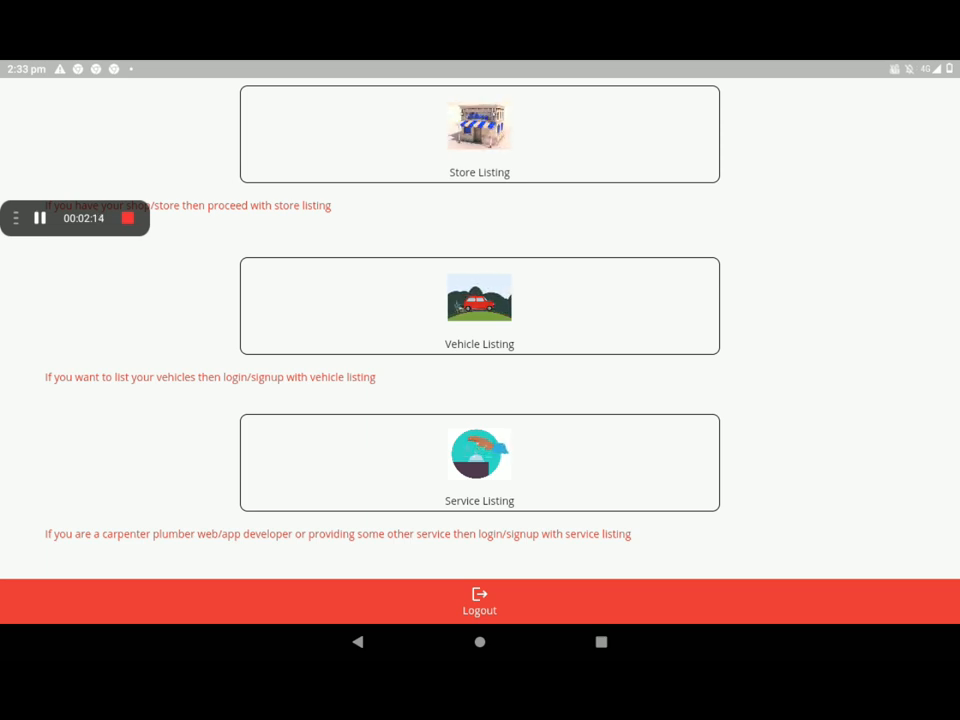
Start a Store Listing named 'nandini furniture' with the Furnitures category
left_click(479, 134)
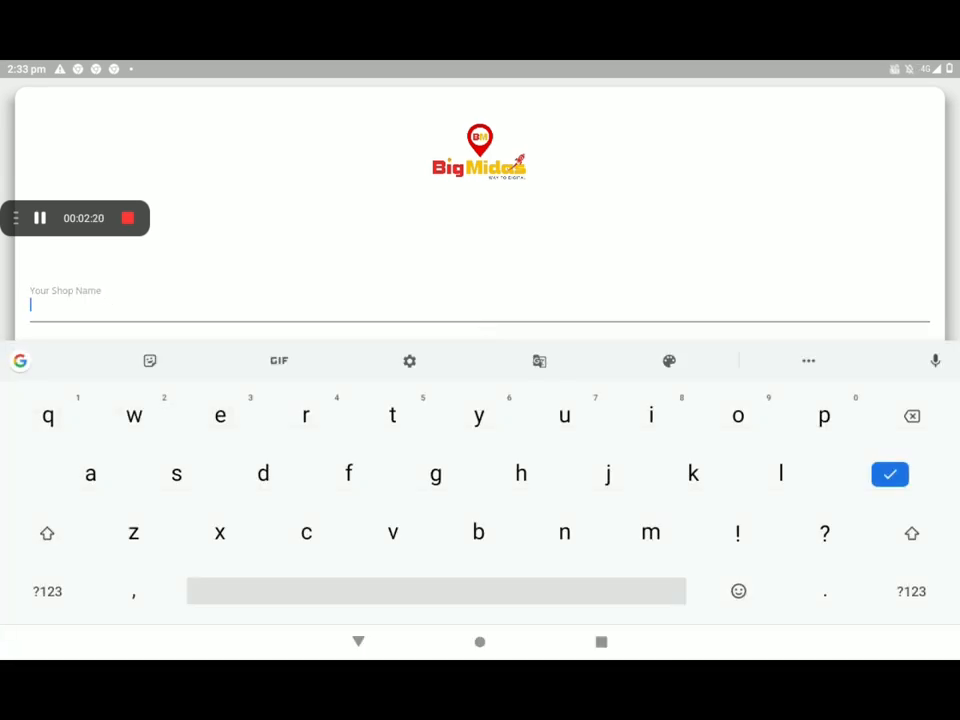
type("nandin")
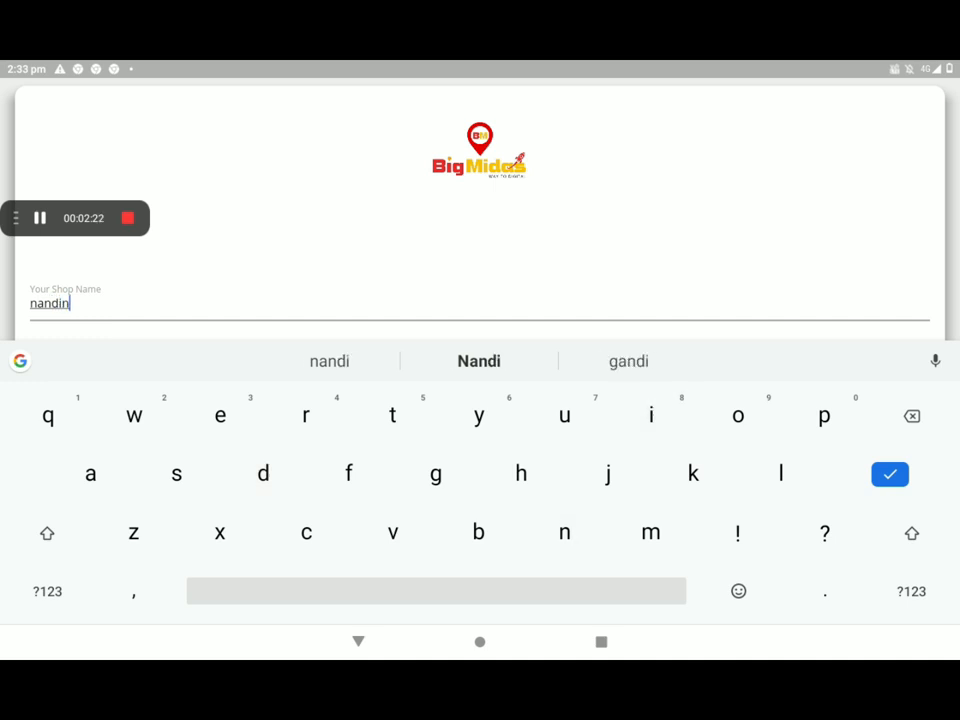
type("i")
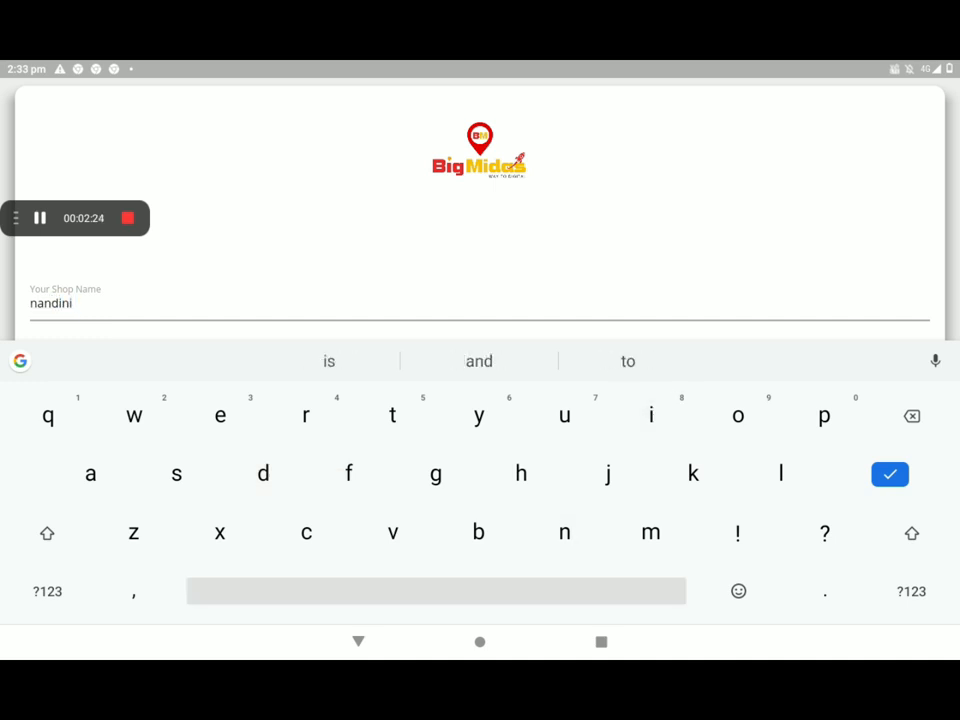
type("furni")
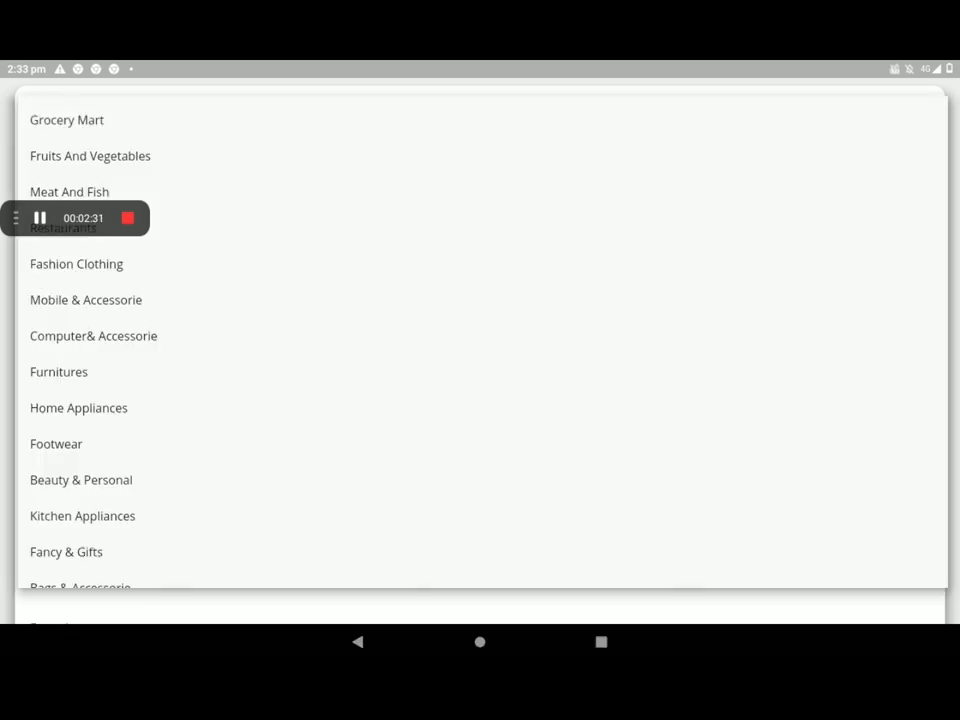
left_click(58, 371)
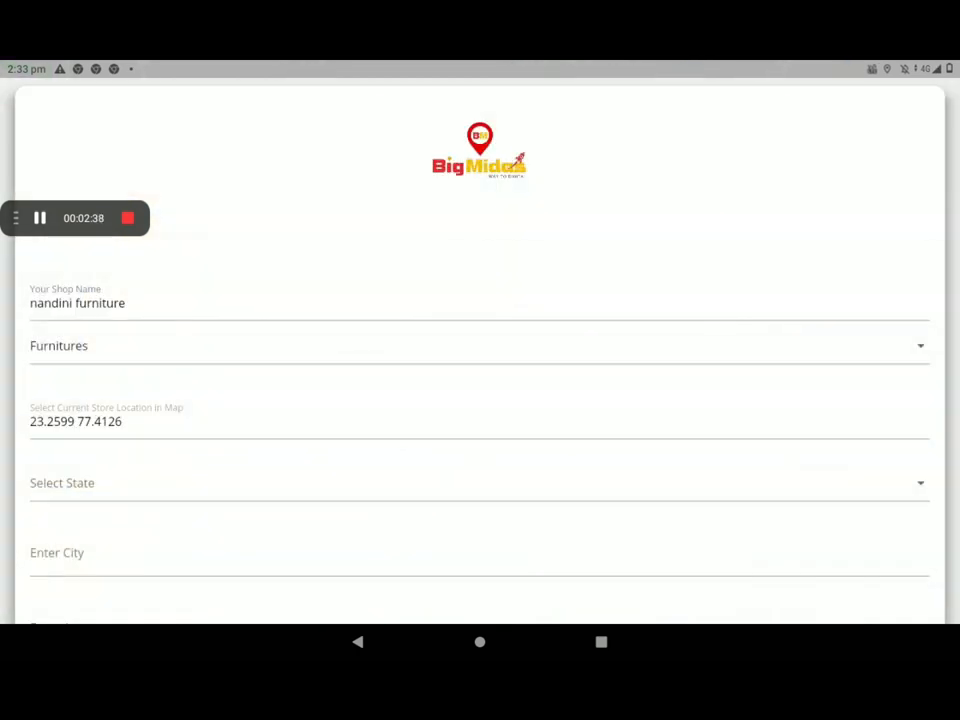
Set state Madhya Pradesh, city bhadravathi and area Kanaka nagar
scroll("down", 3)
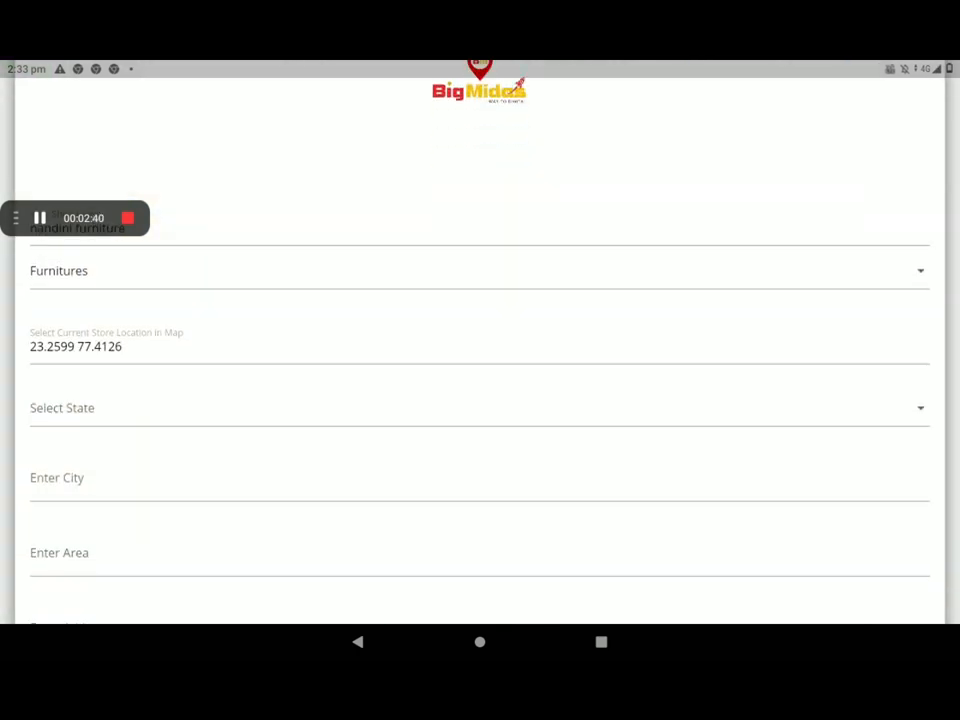
left_click(480, 408)
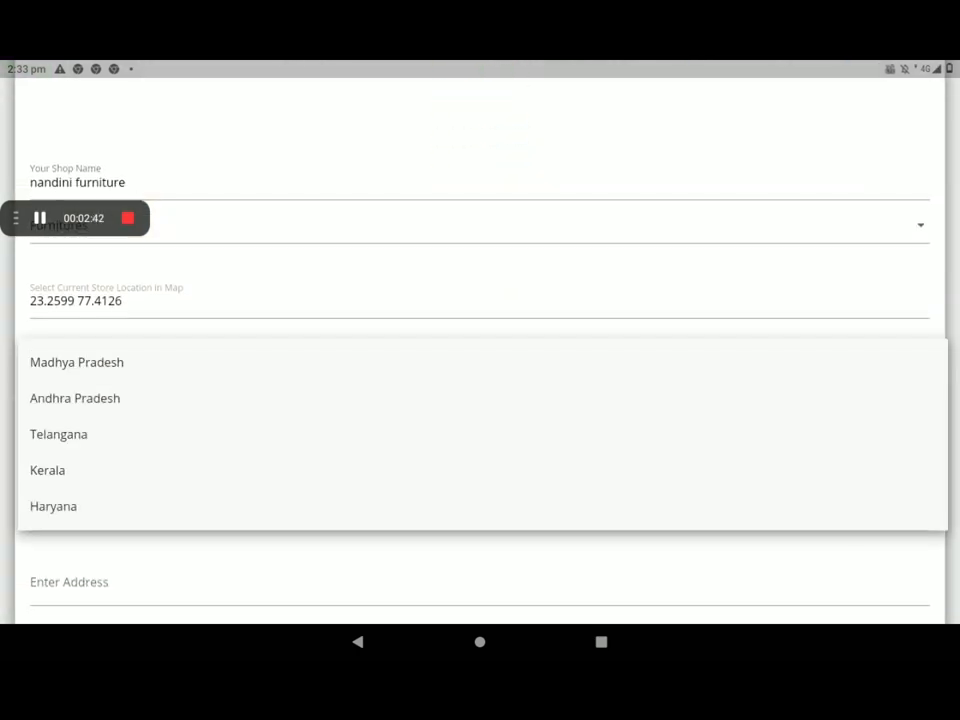
left_click(77, 362)
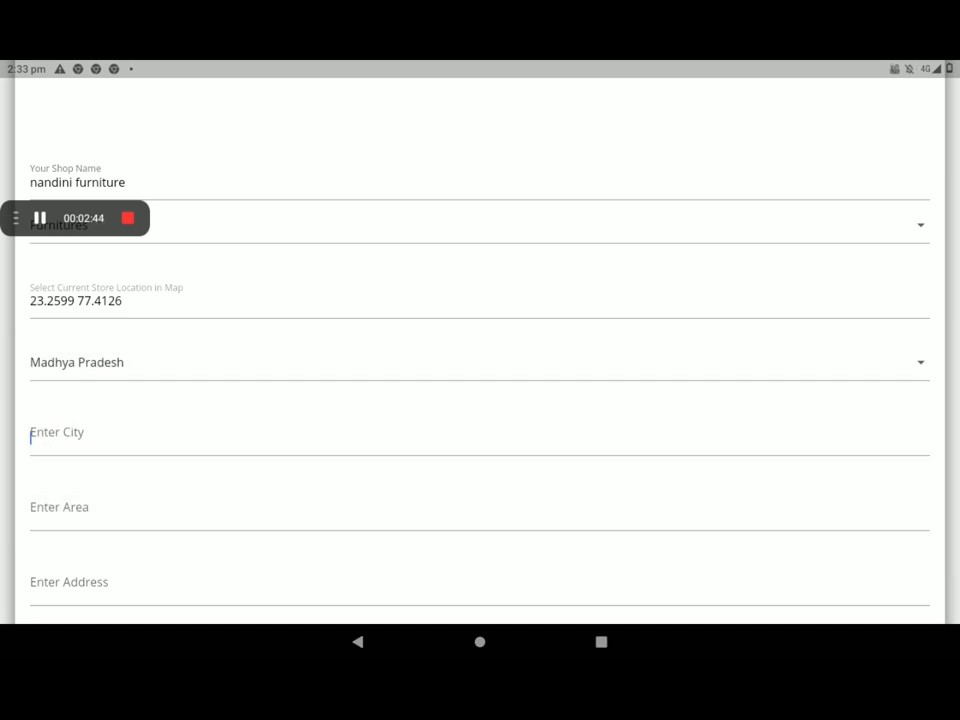
type("bhadravathi")
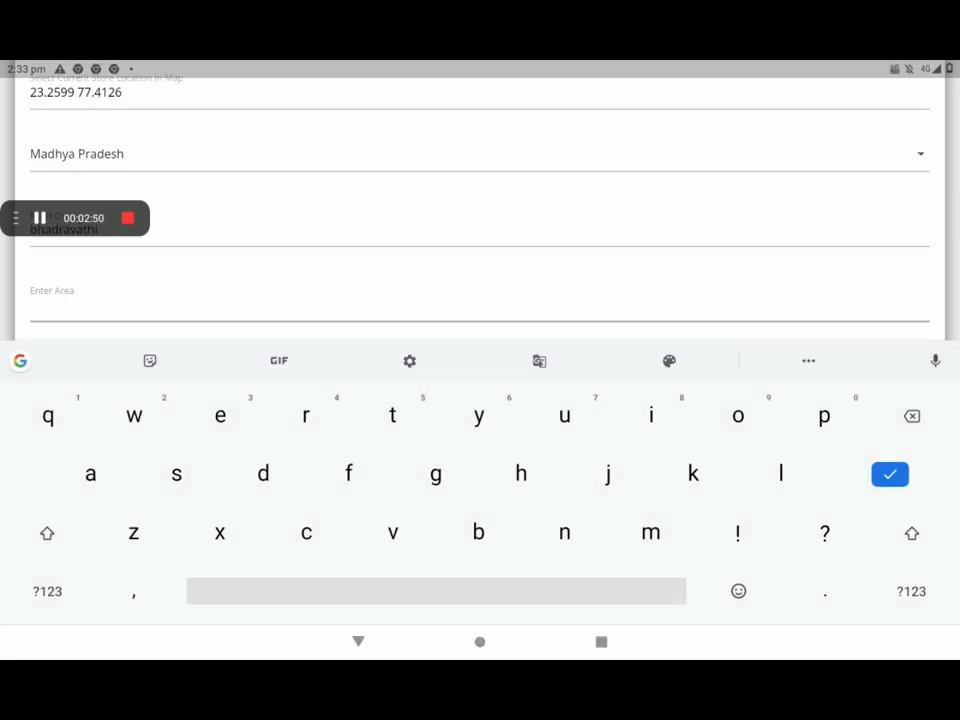
type("Kanaka nagar")
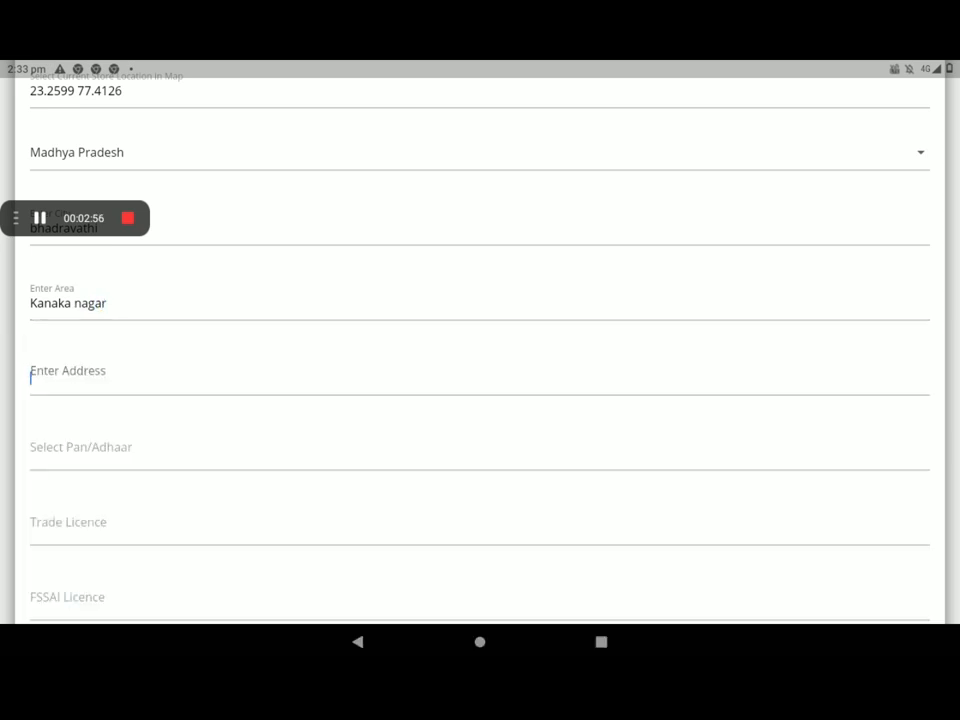
Begin the shop address with the suggested word Kanaka
left_click(480, 380)
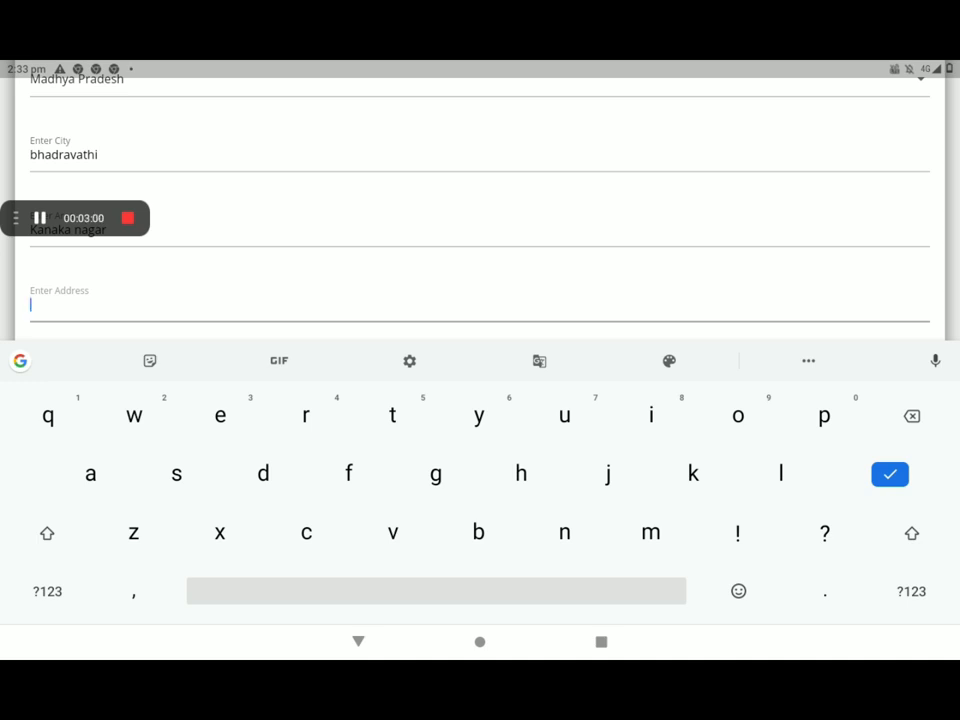
type("kanag")
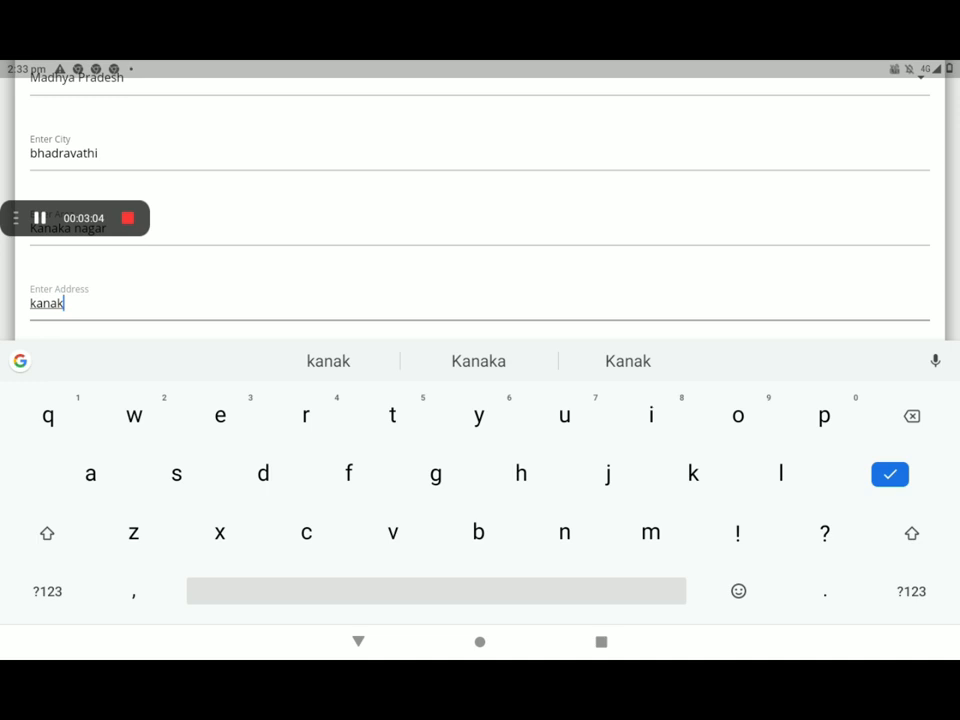
left_click(478, 361)
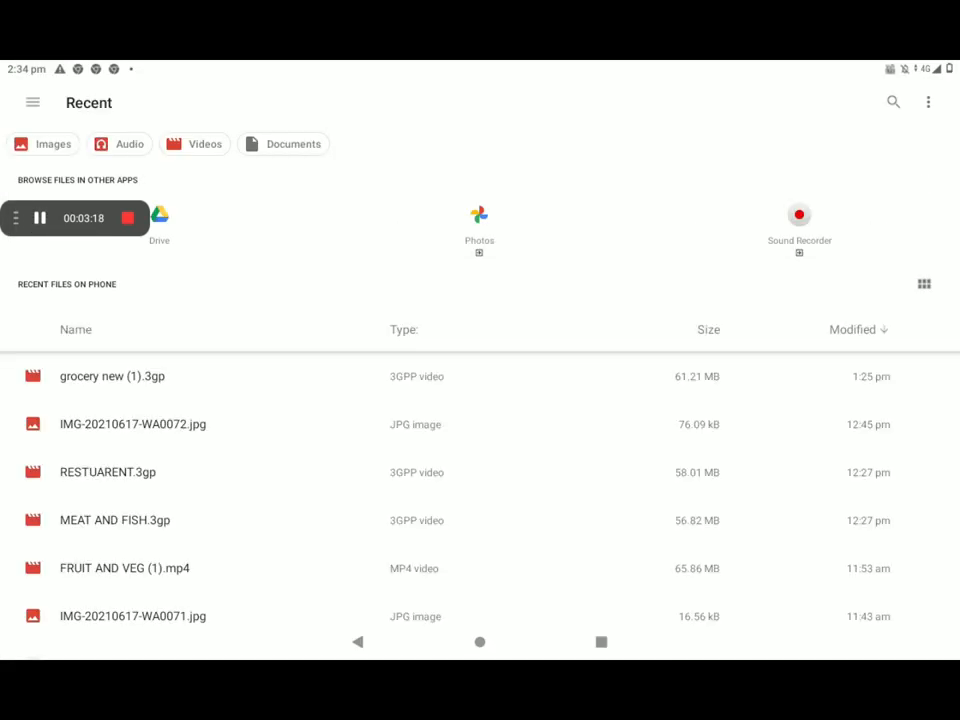
Attach the PAN/Aadhaar, trade licence and FSSAI licence images from Recent files
scroll("down", 3)
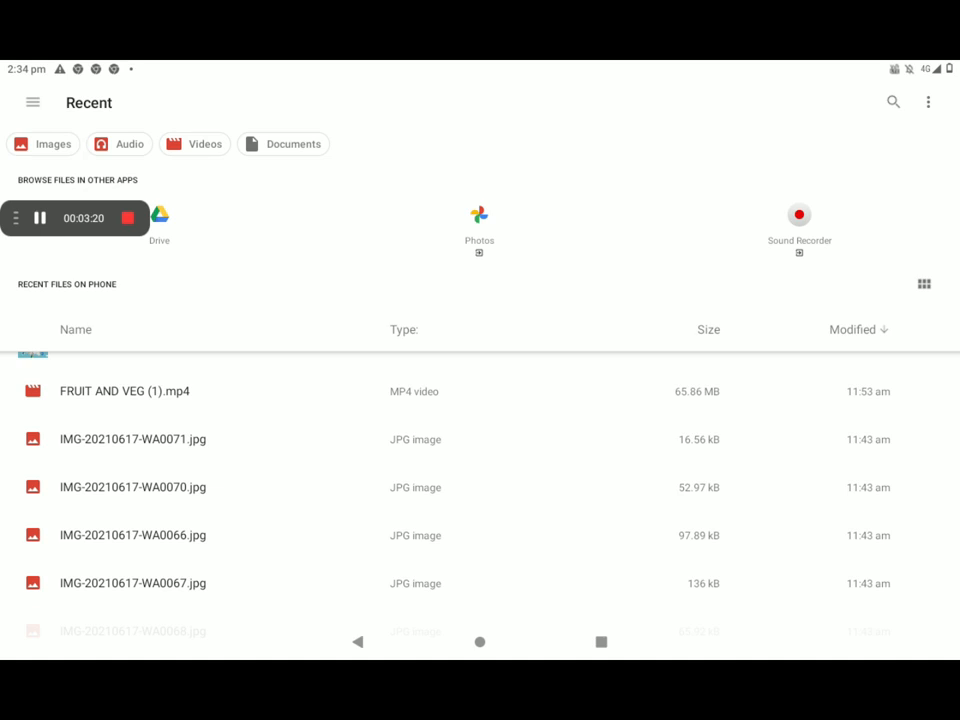
scroll("down", 3)
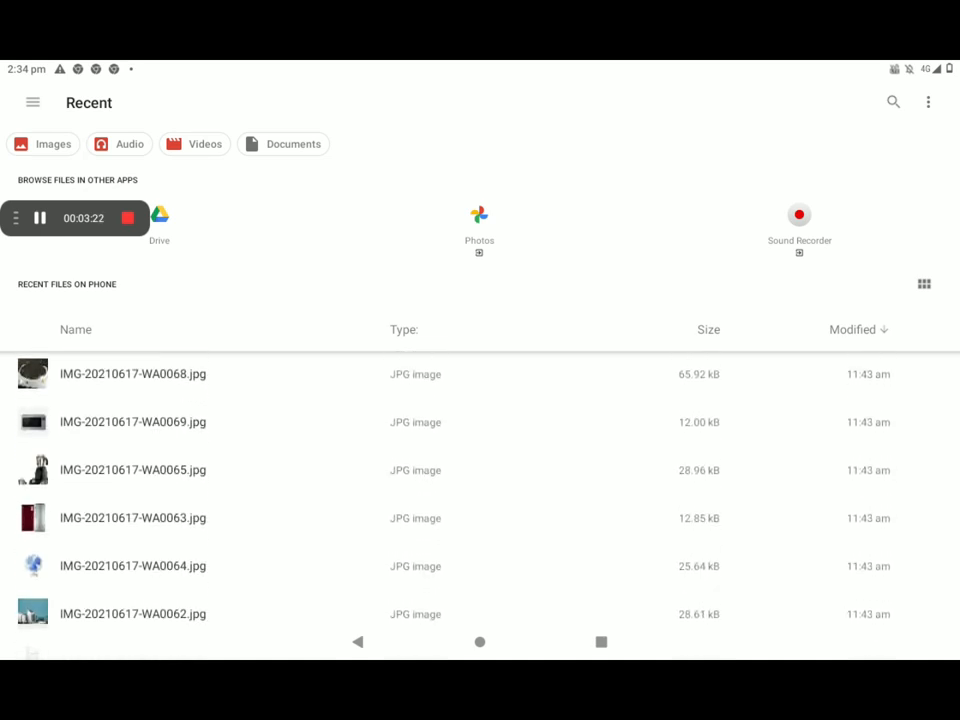
scroll("down", 3)
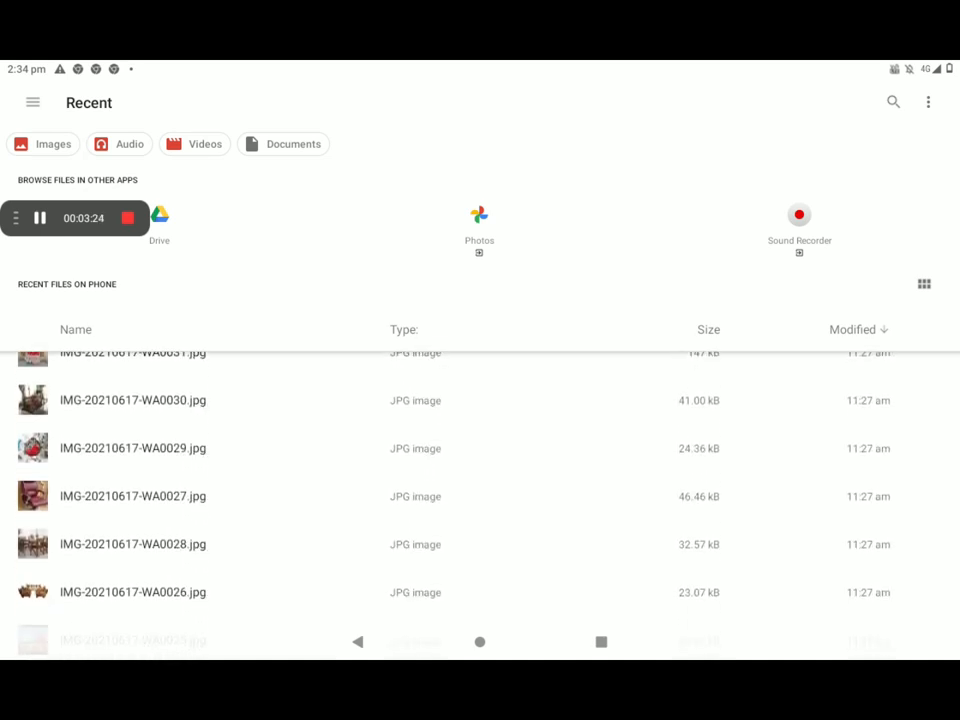
scroll("down", 3)
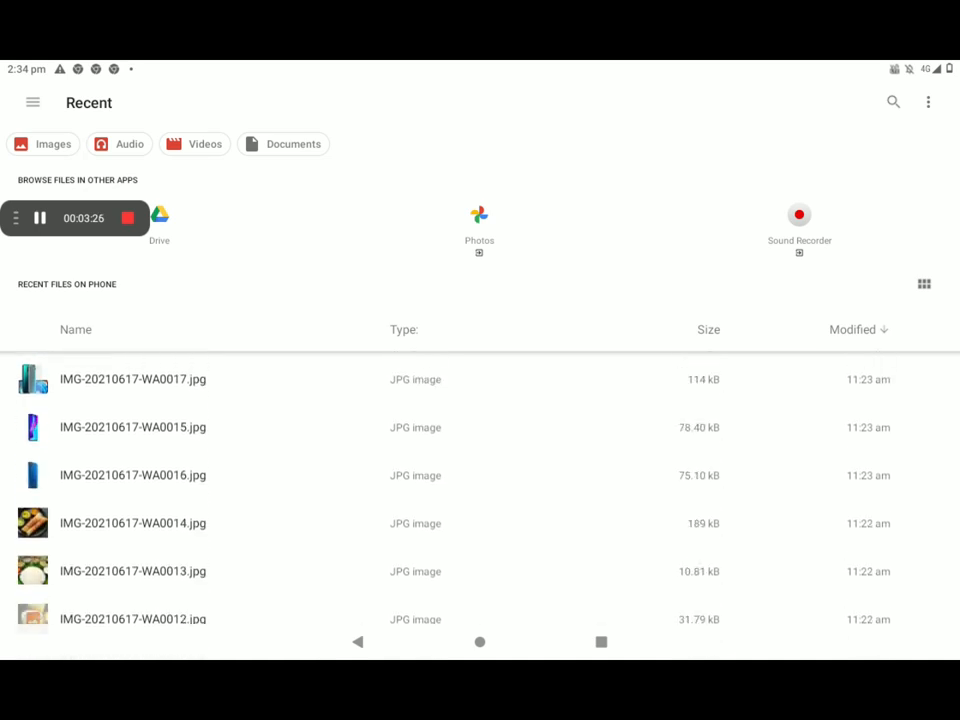
scroll("down", 3)
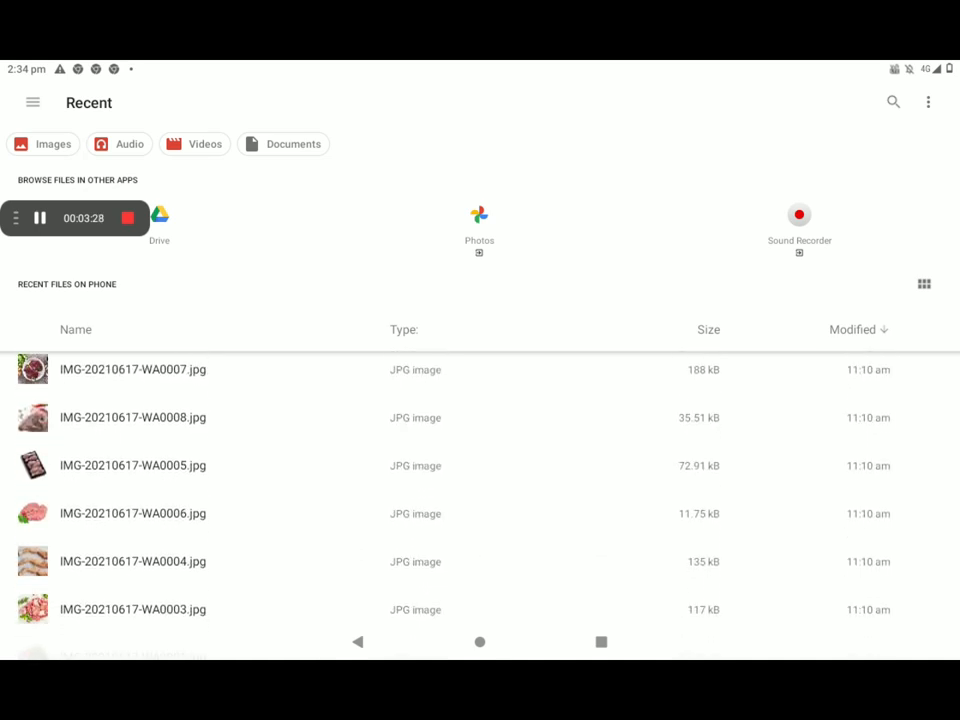
left_click(43, 143)
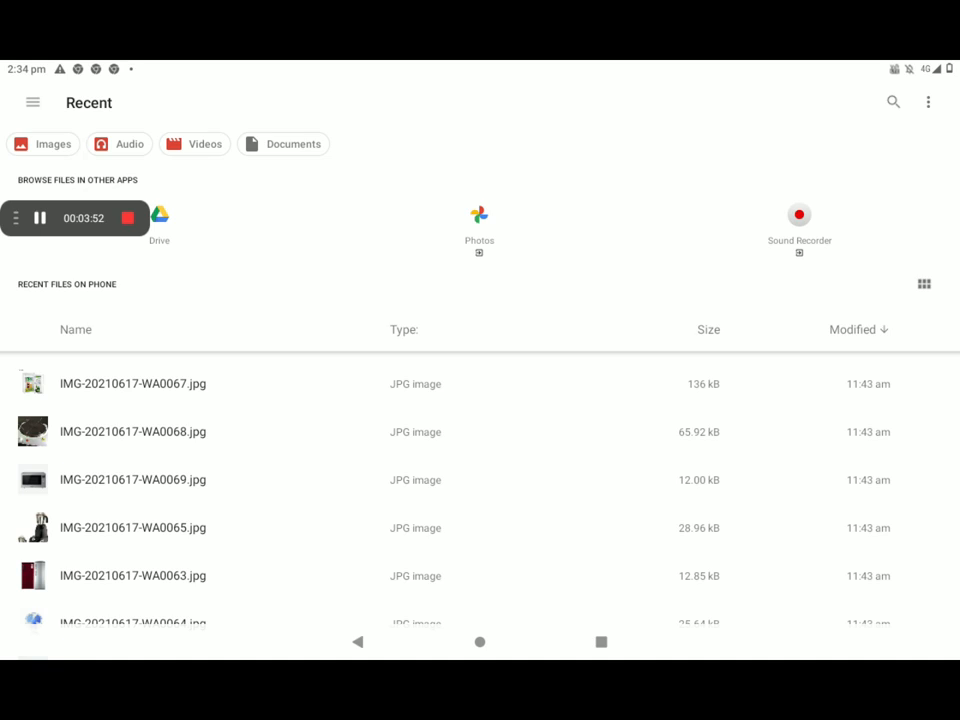
scroll("down", 3)
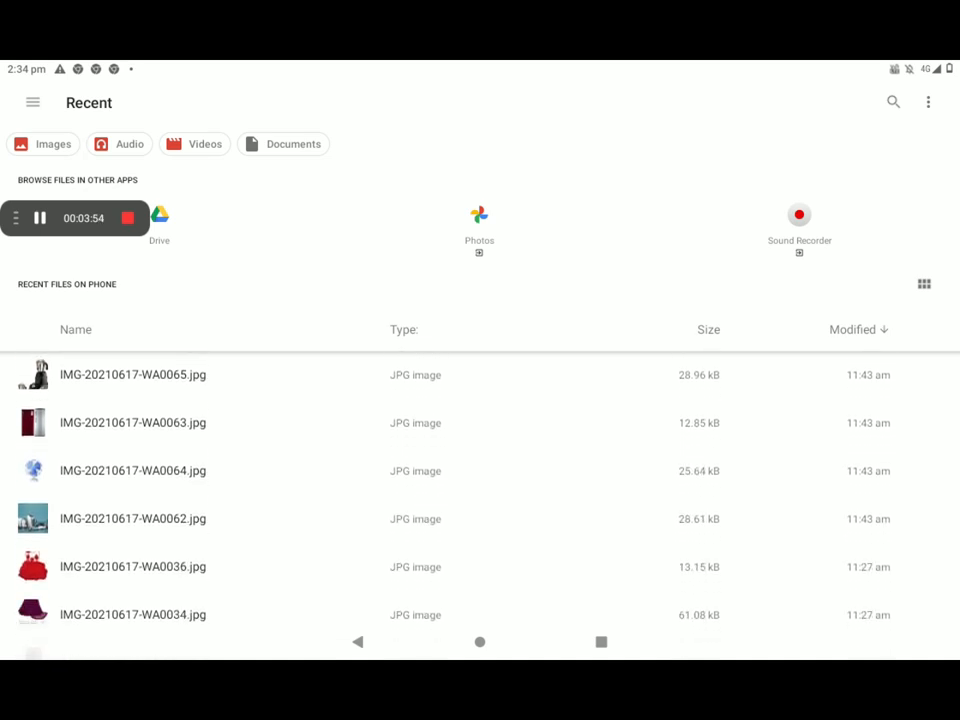
scroll("down", 3)
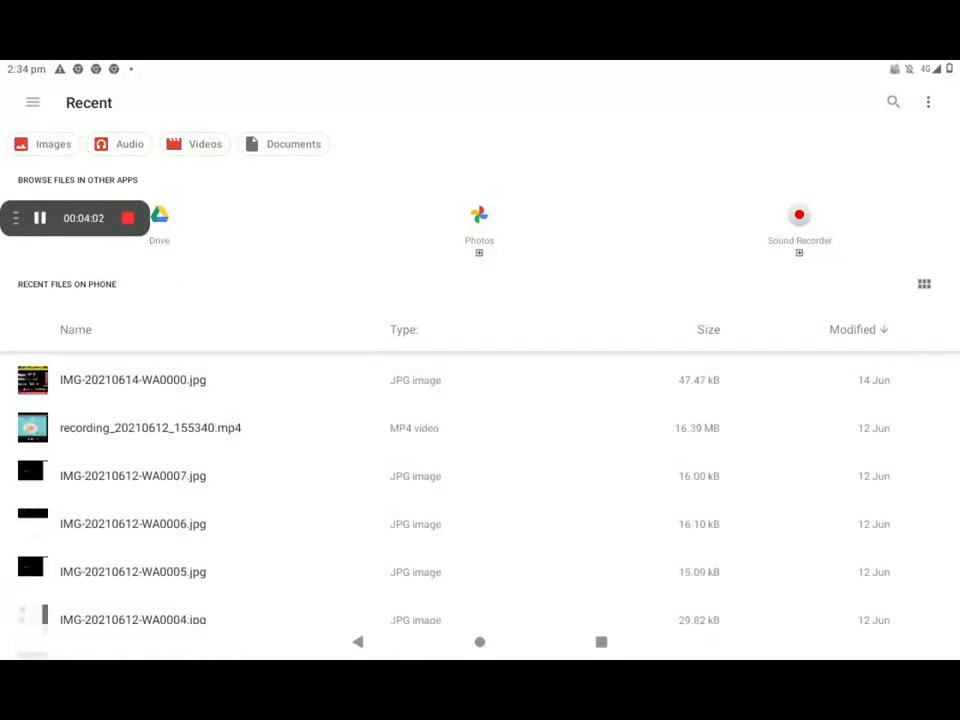
scroll("down", 3)
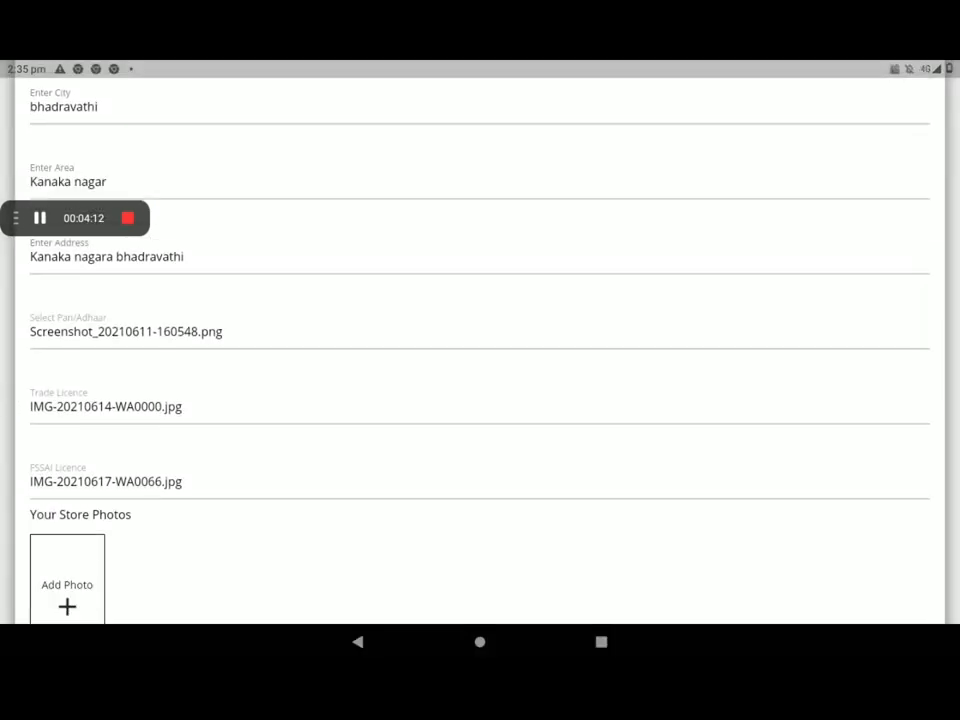
Add the sofa set image as a store photo and submit the shop registration
scroll("down", 3)
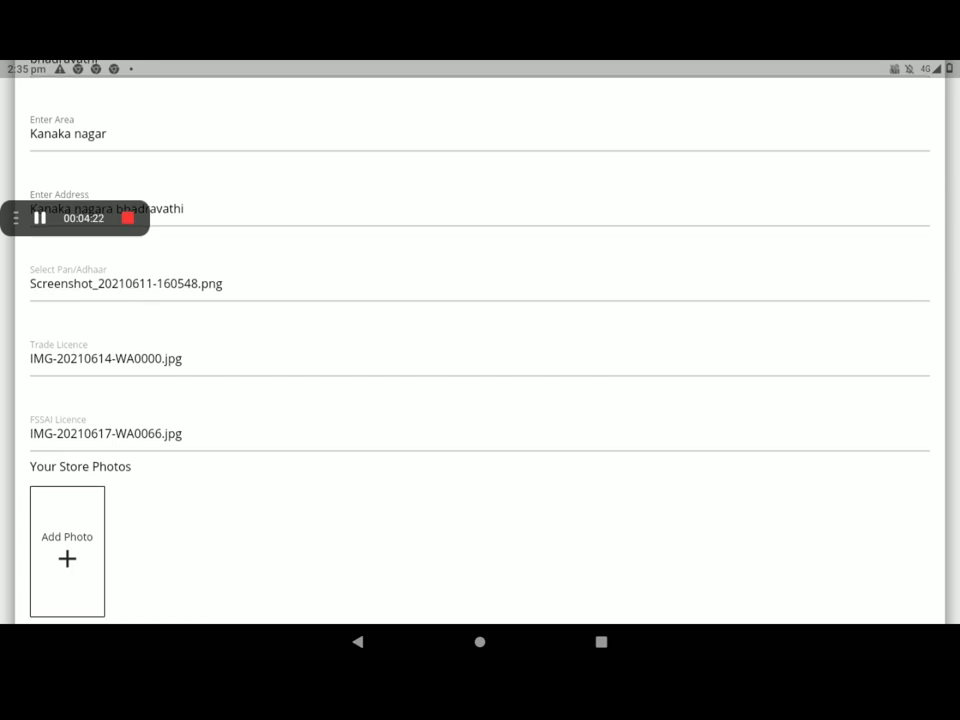
left_click(67, 551)
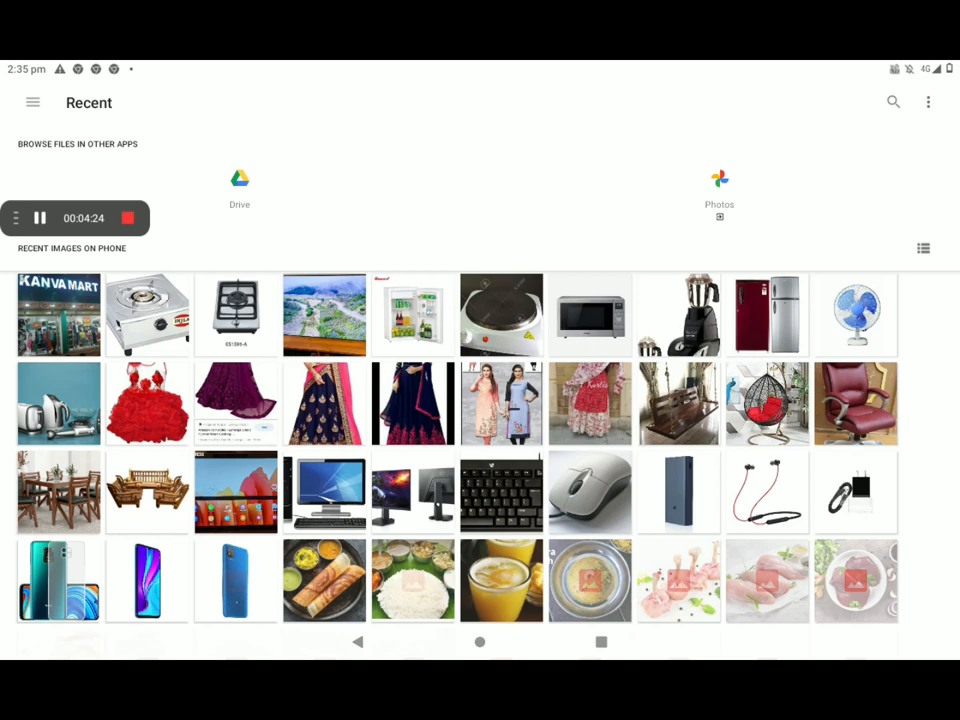
scroll("down", 3)
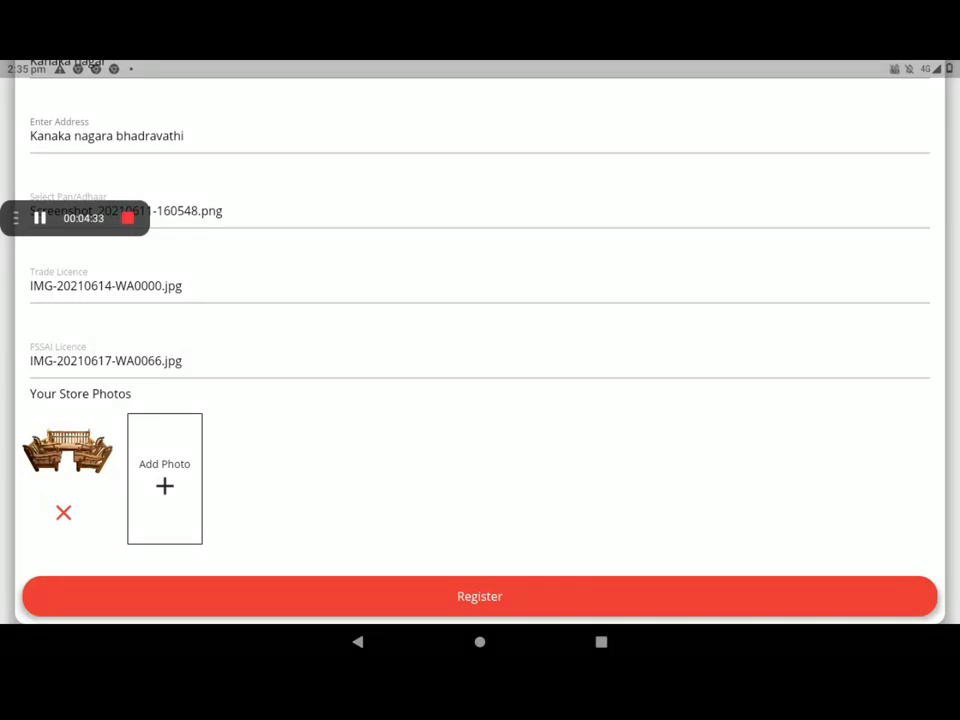
left_click(480, 596)
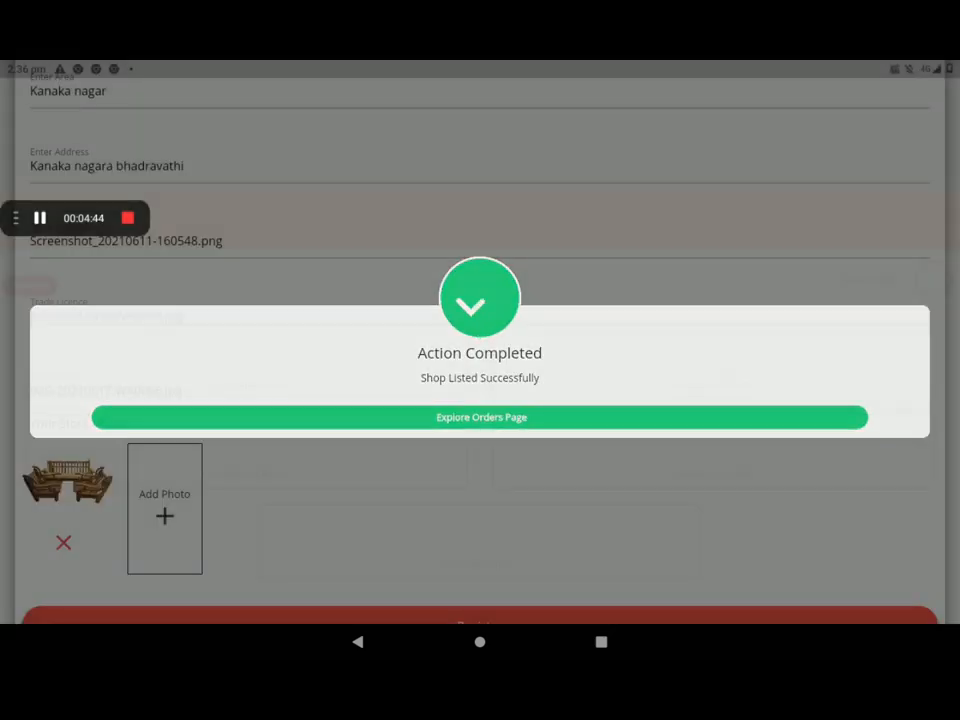
Go to the orders dashboard from the Action Completed dialog
left_click(481, 417)
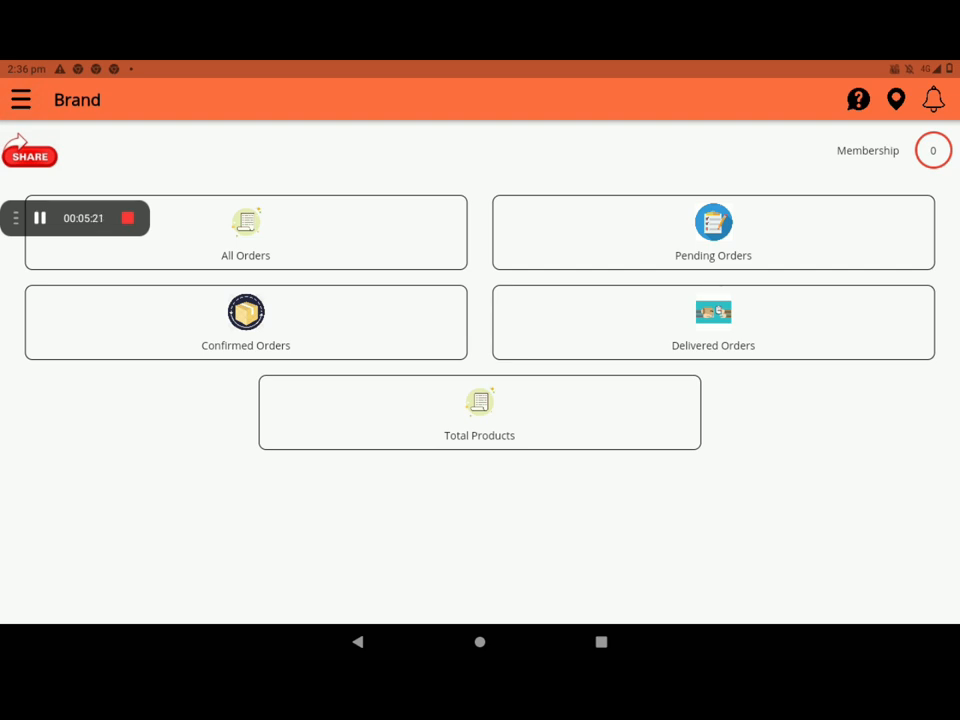
Open the store profile with its delivery and pickup settings
left_click(21, 99)
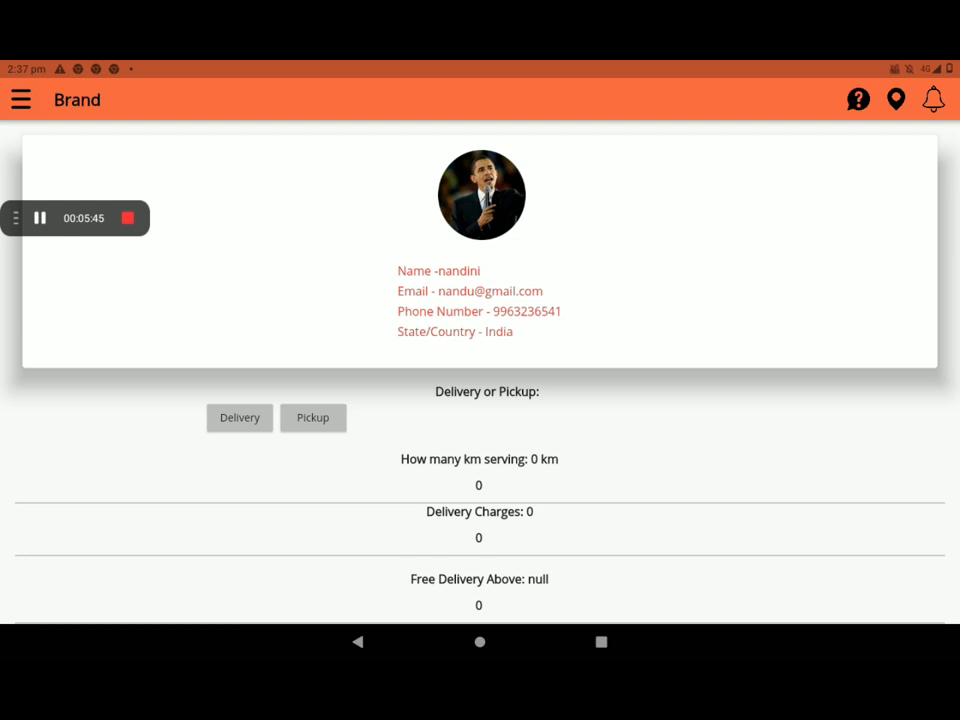
Mark the store as offering delivery with a 2 km serving distance
left_click(239, 417)
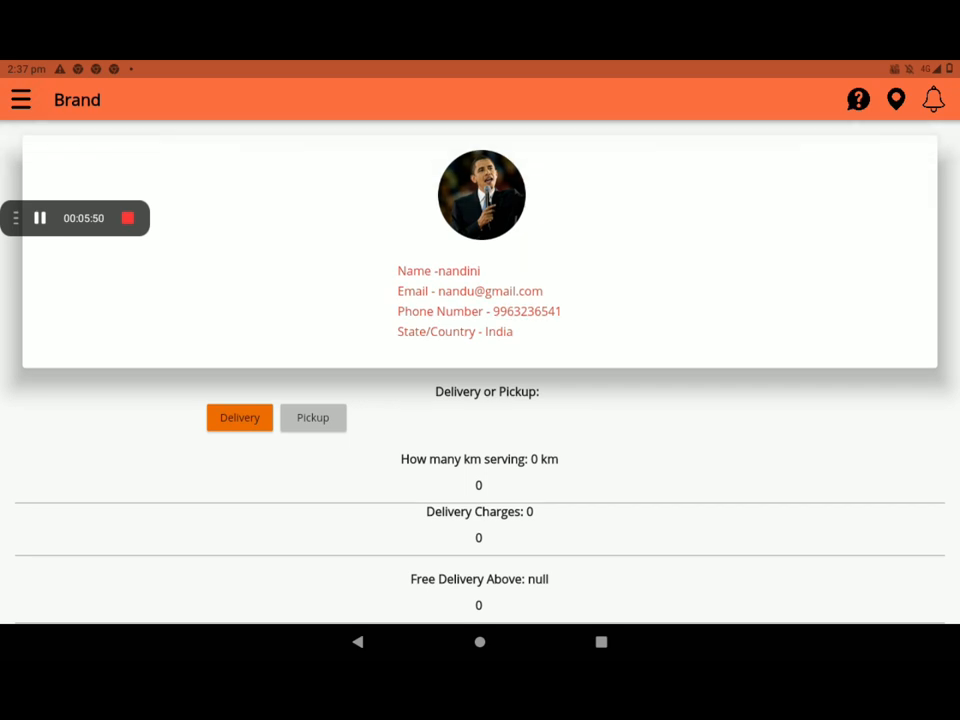
left_click(312, 417)
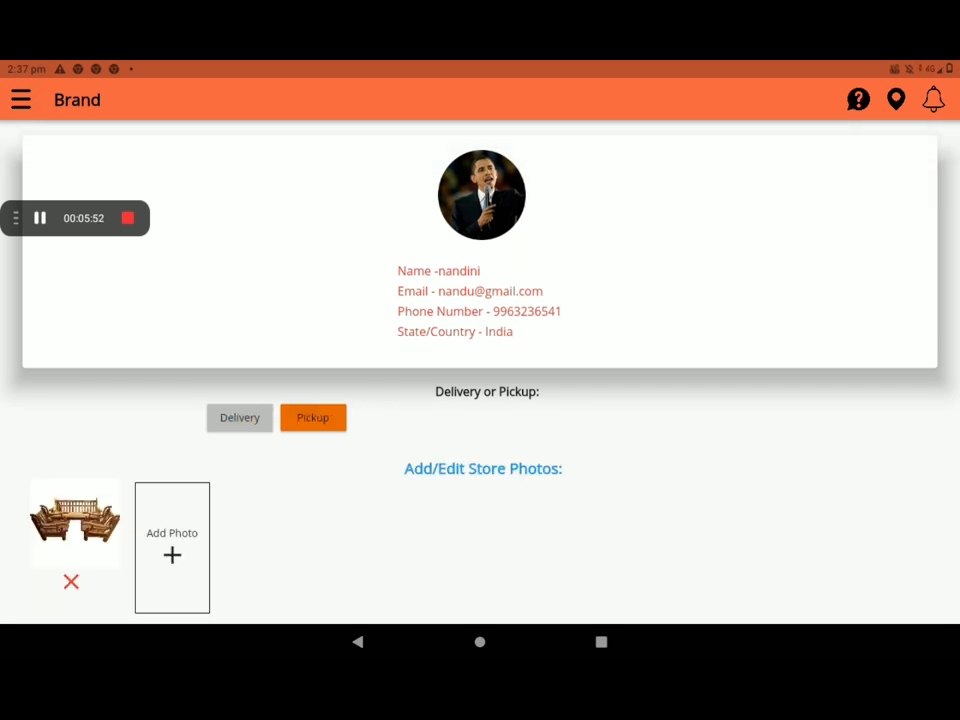
left_click(239, 417)
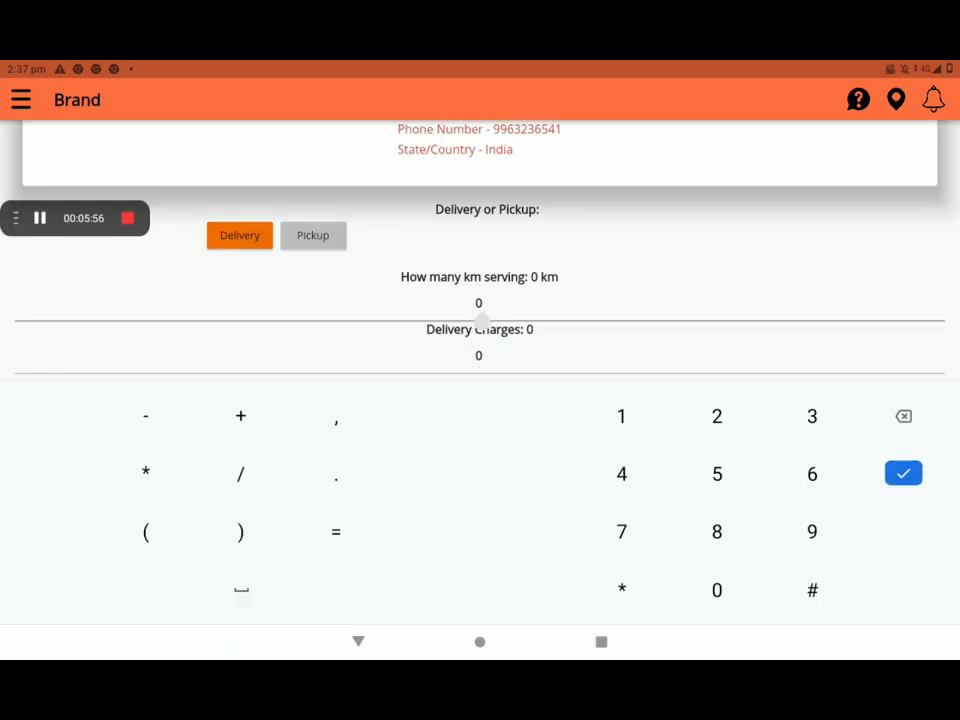
left_click(717, 416)
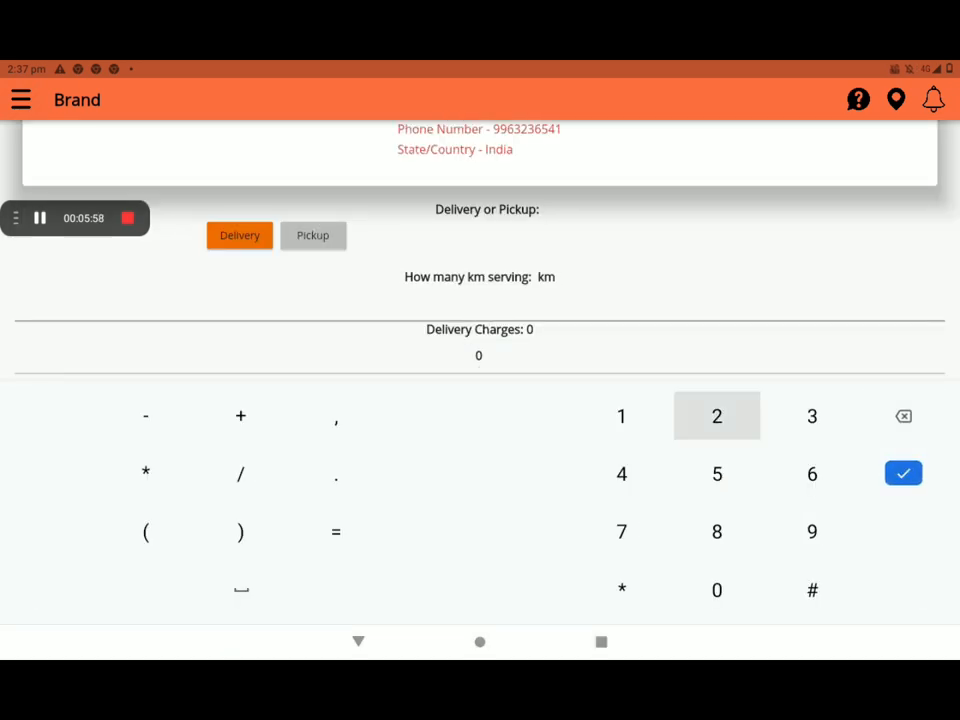
left_click(717, 416)
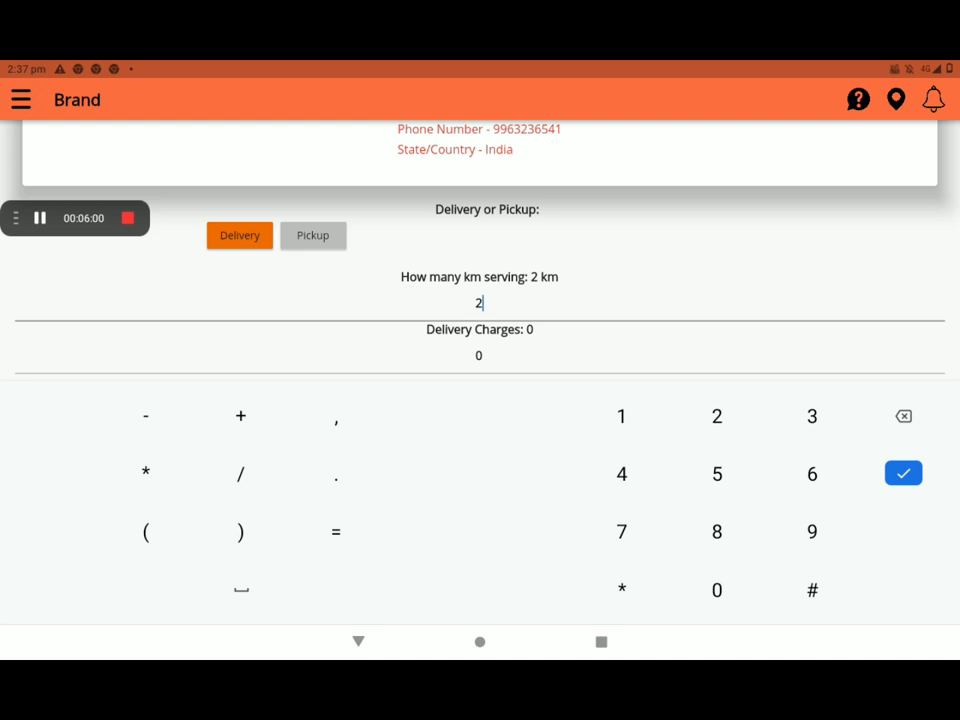
left_click(902, 472)
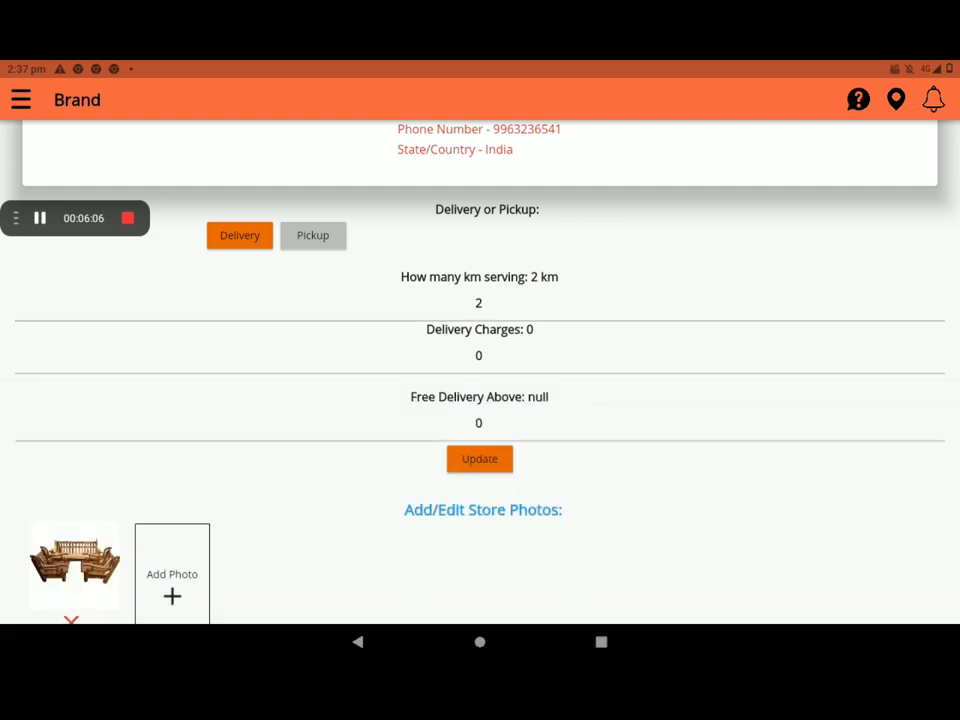
Set delivery charges to 30 and free delivery above 10000
left_click(478, 355)
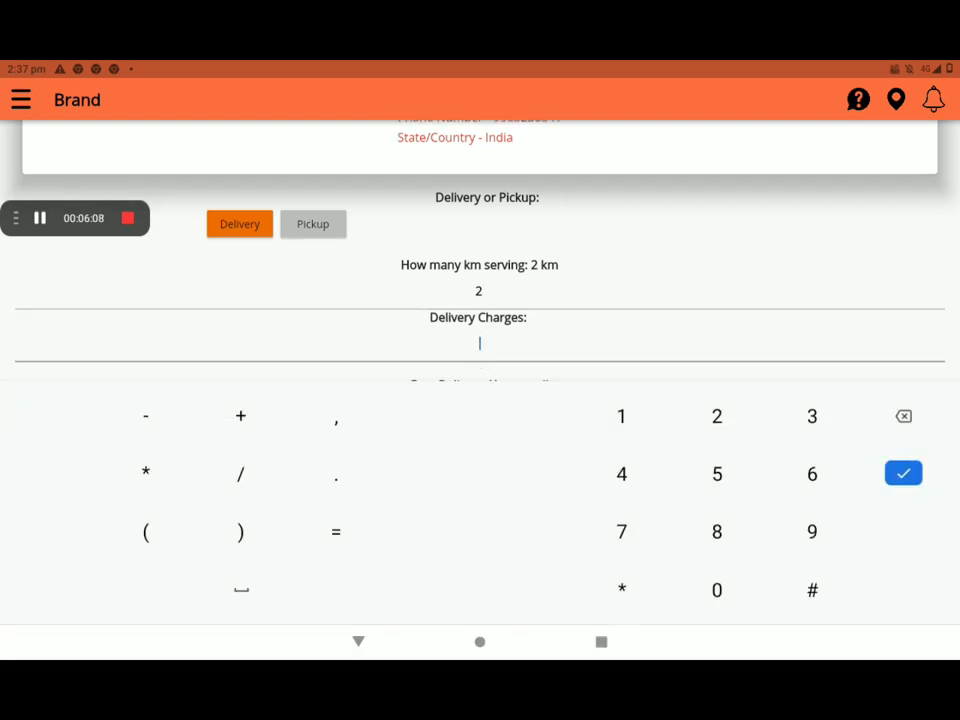
type("30")
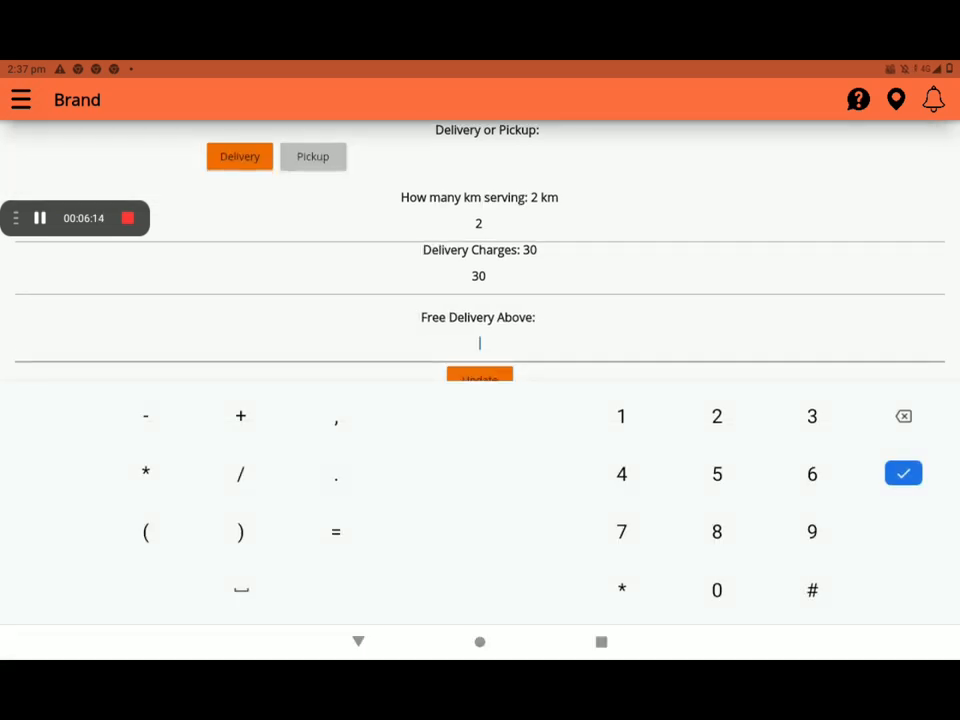
type("1000")
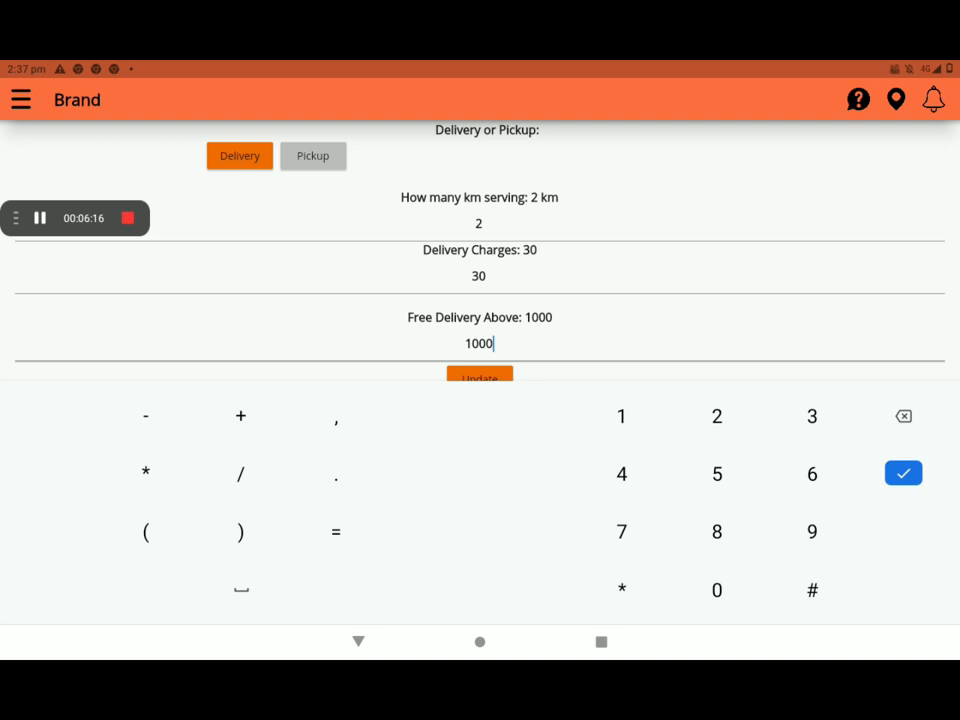
left_click(902, 472)
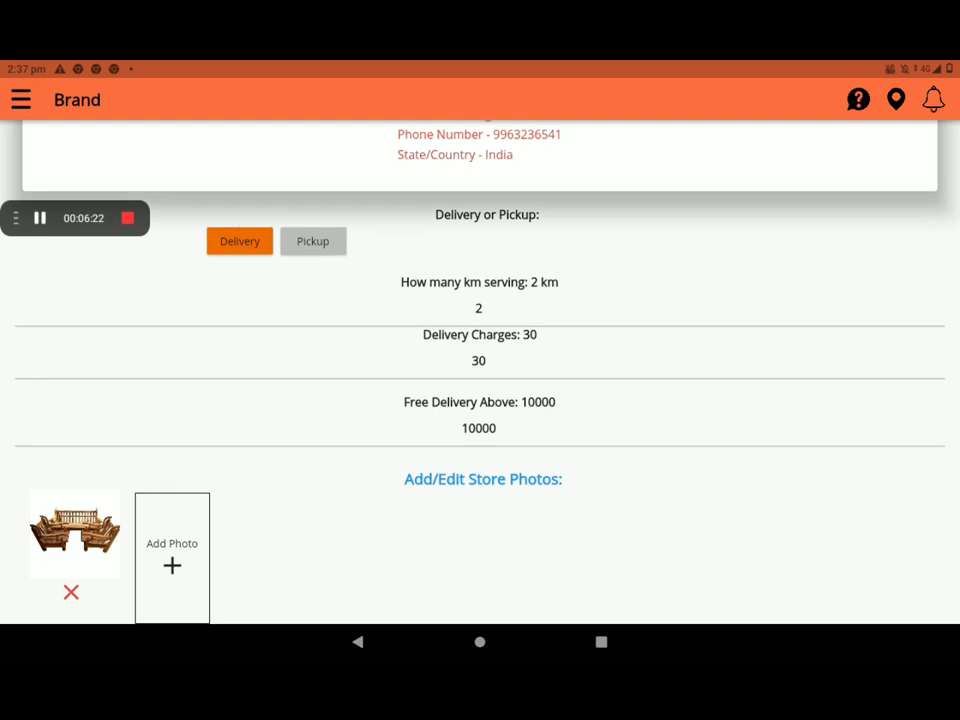
Start a new product named 'sofa set (3 pieces)' from the Add Product form
left_click(20, 99)
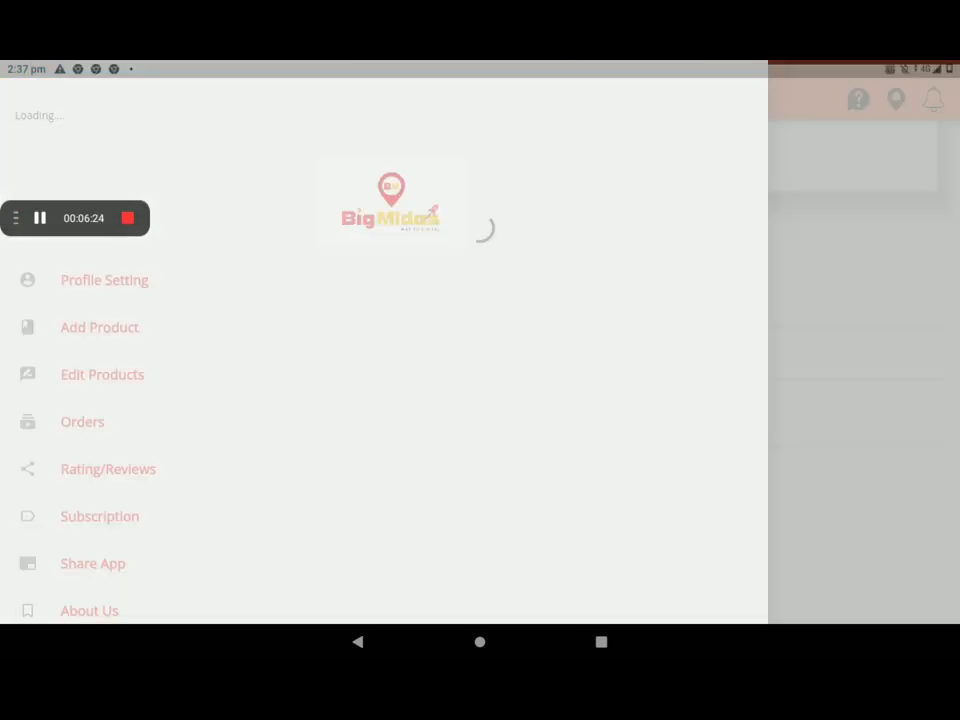
left_click(99, 327)
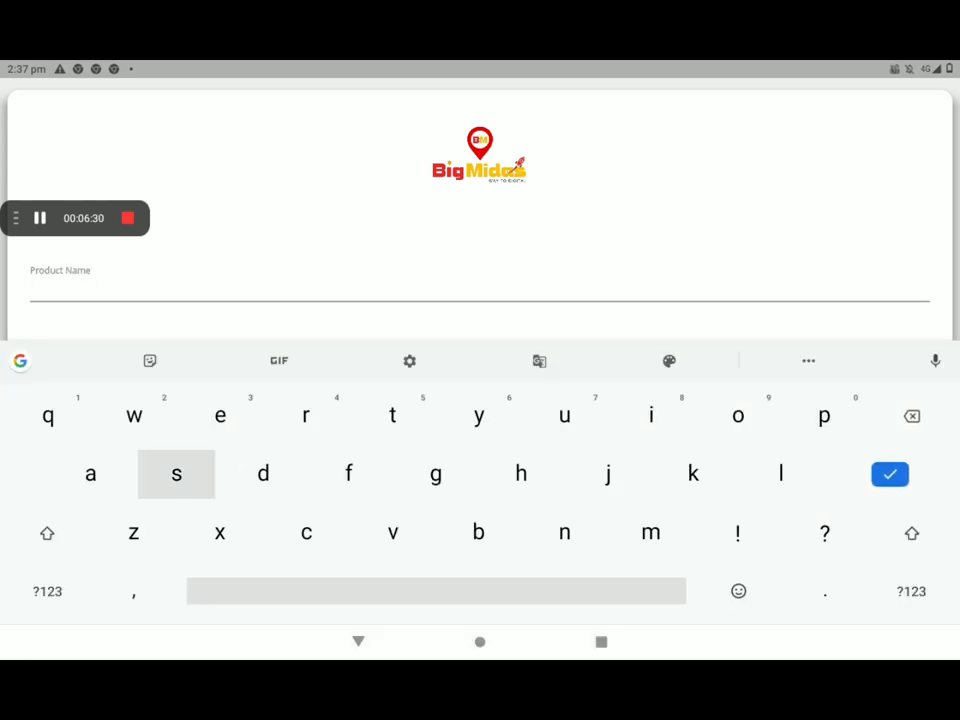
type("sofa set")
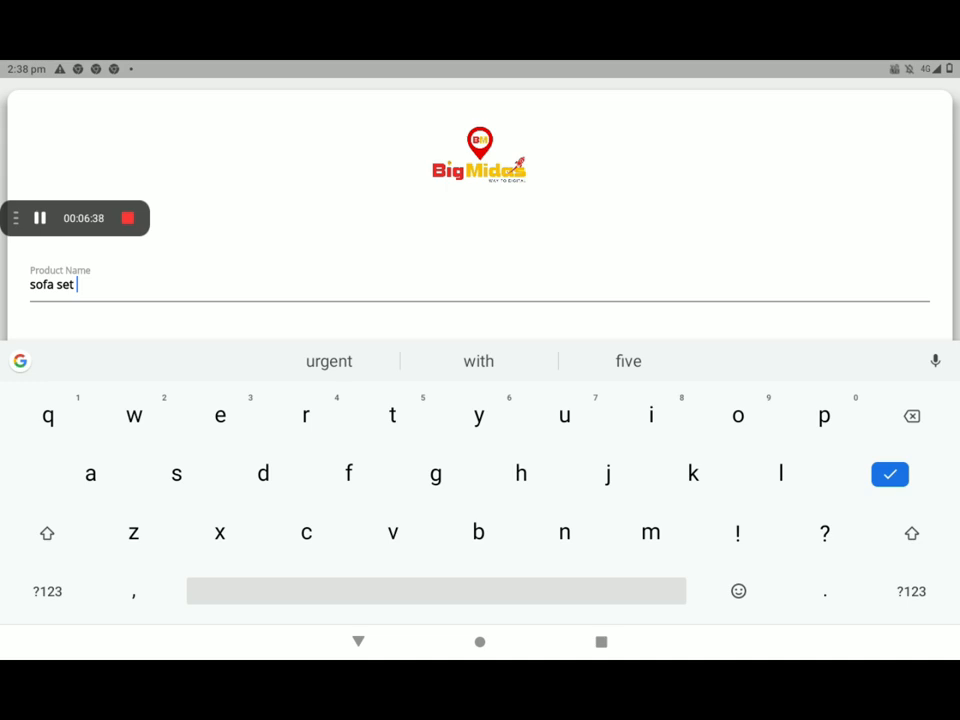
left_click(47, 591)
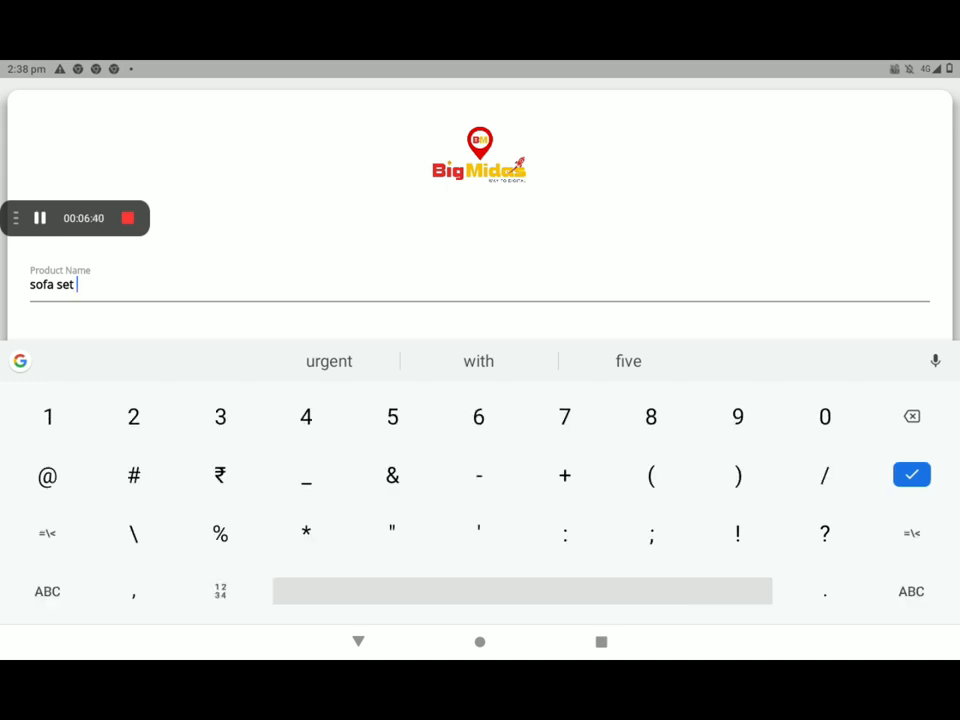
type("( 3 pieces")
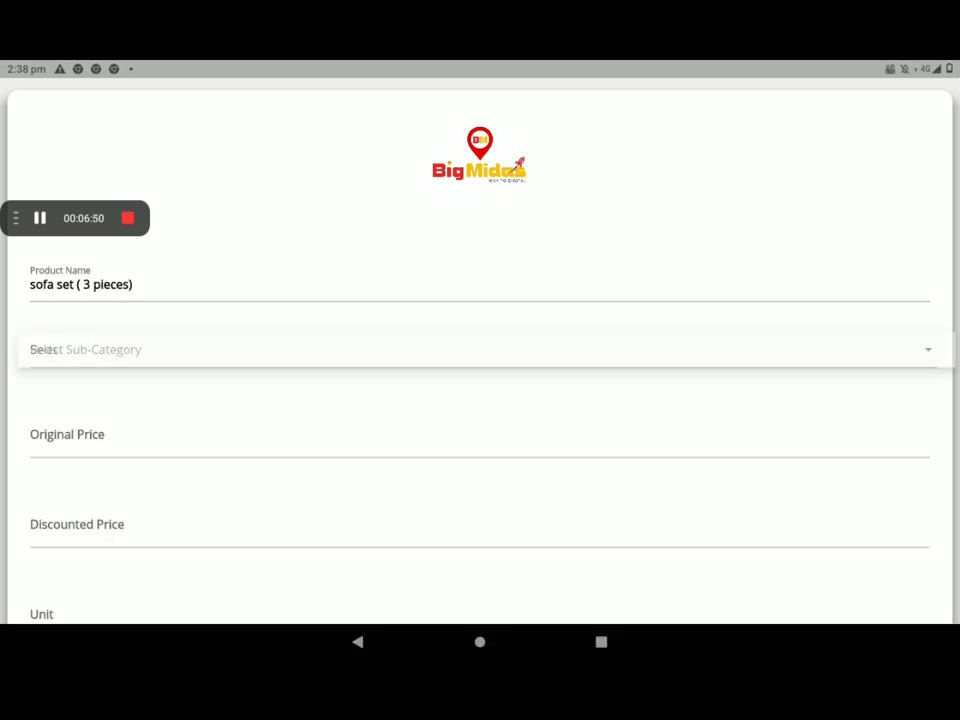
Set sub-category Sofas with price 15000 and discounted price 15000
left_click(480, 349)
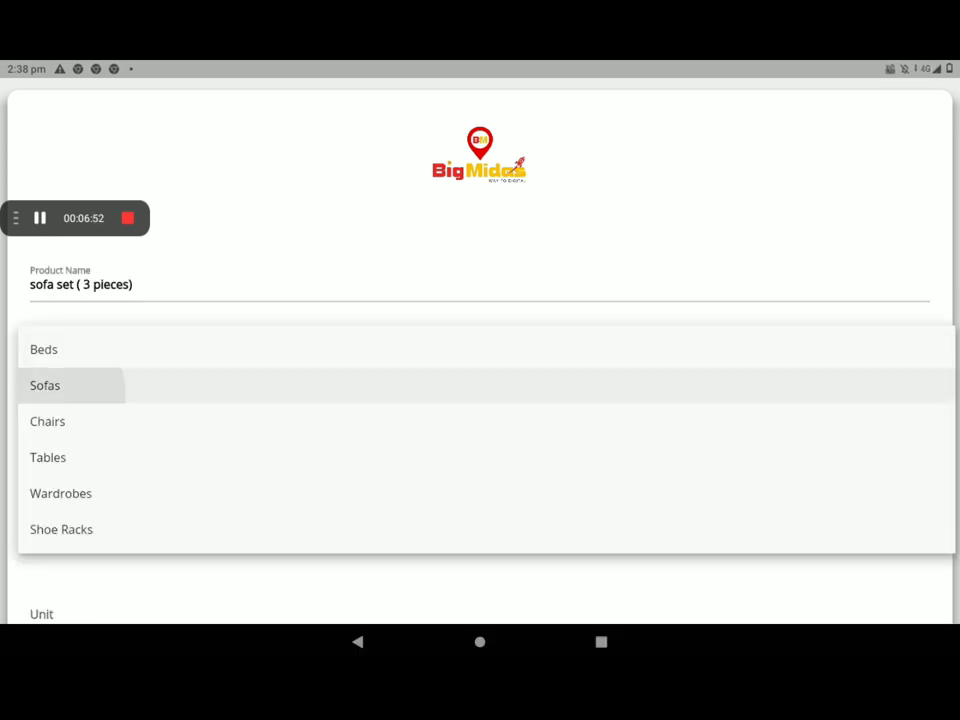
left_click(45, 385)
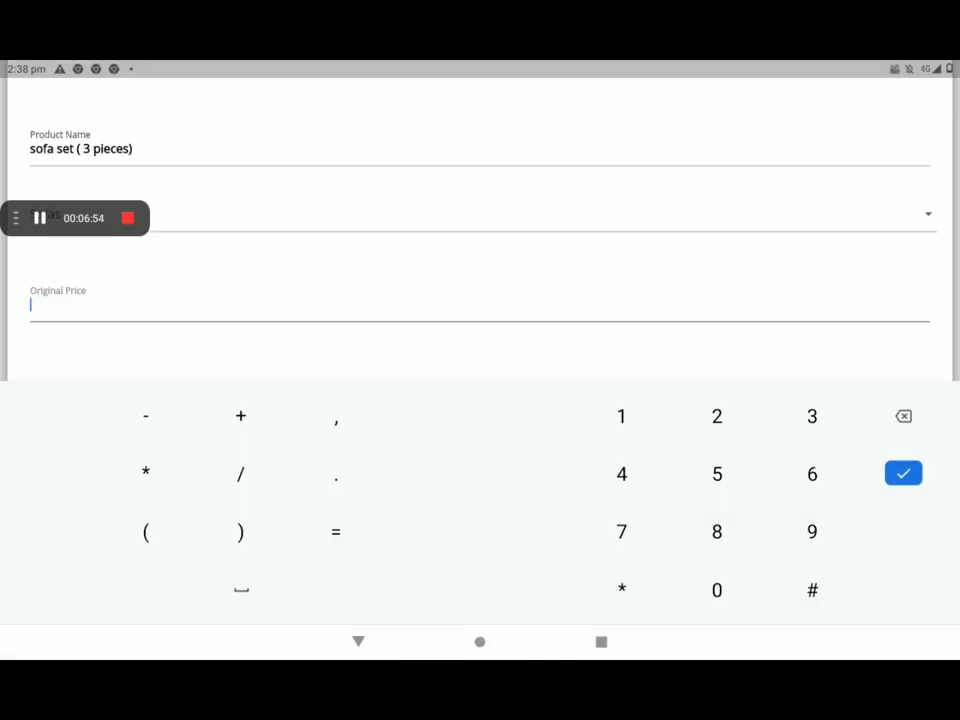
type("1500")
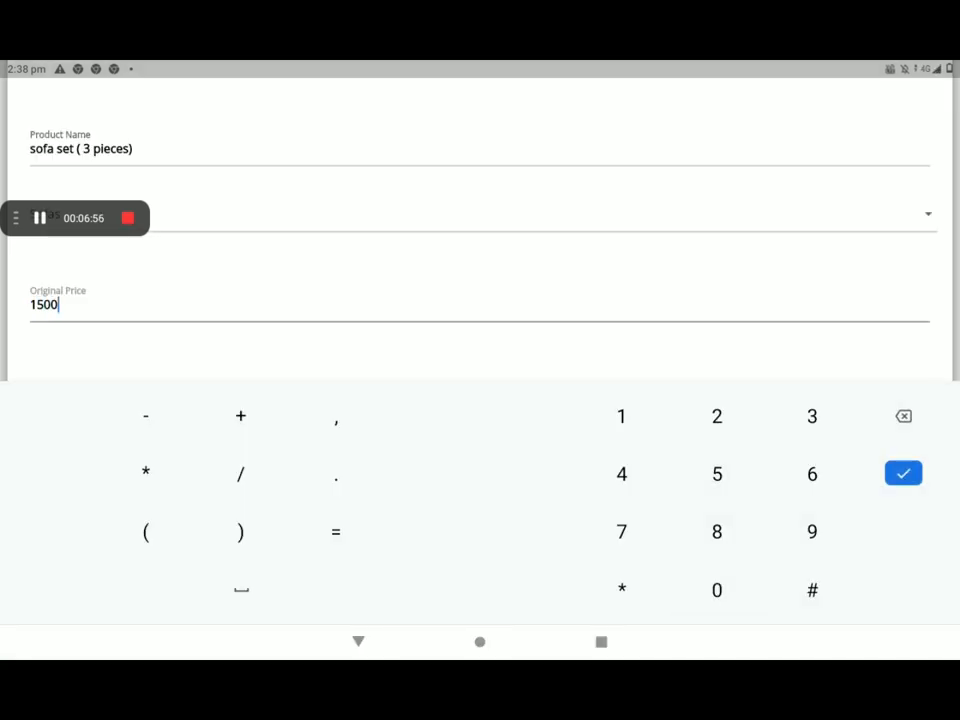
type("0")
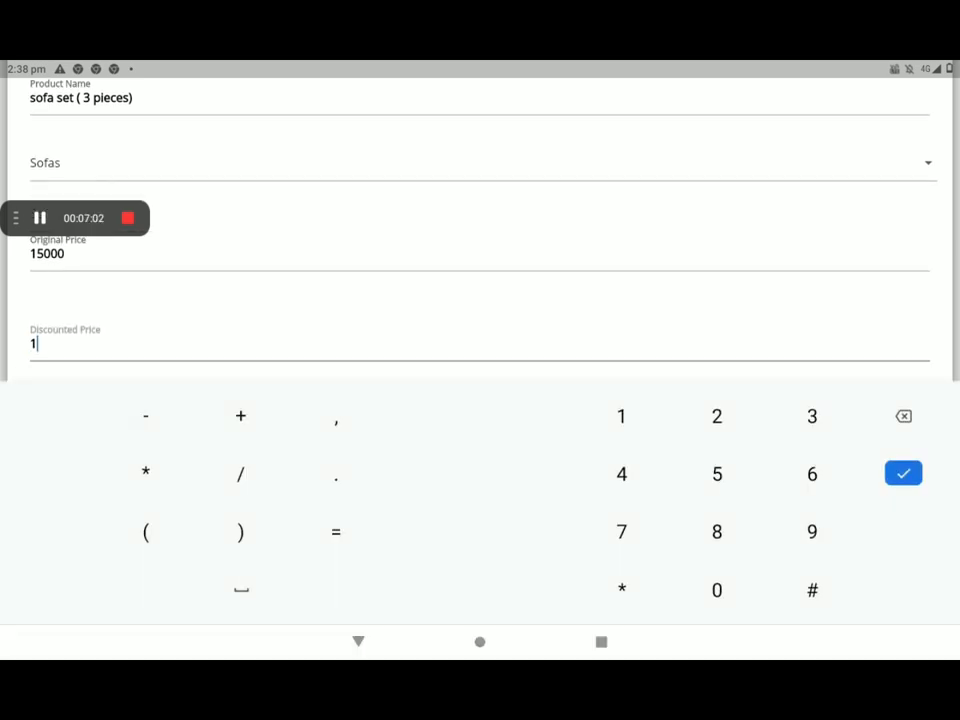
type("5000")
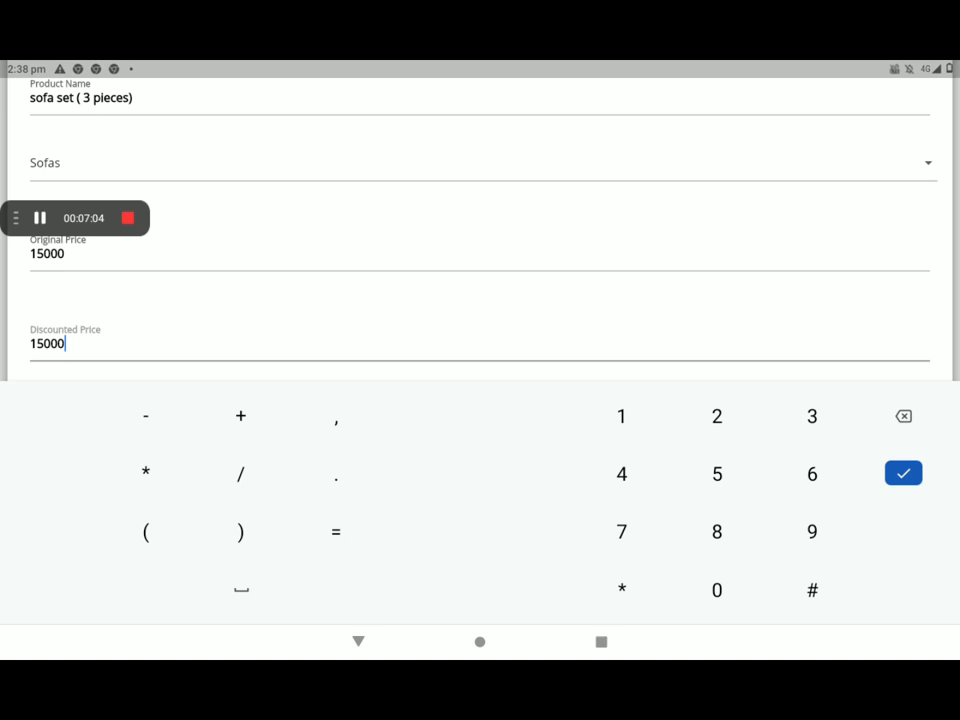
left_click(902, 473)
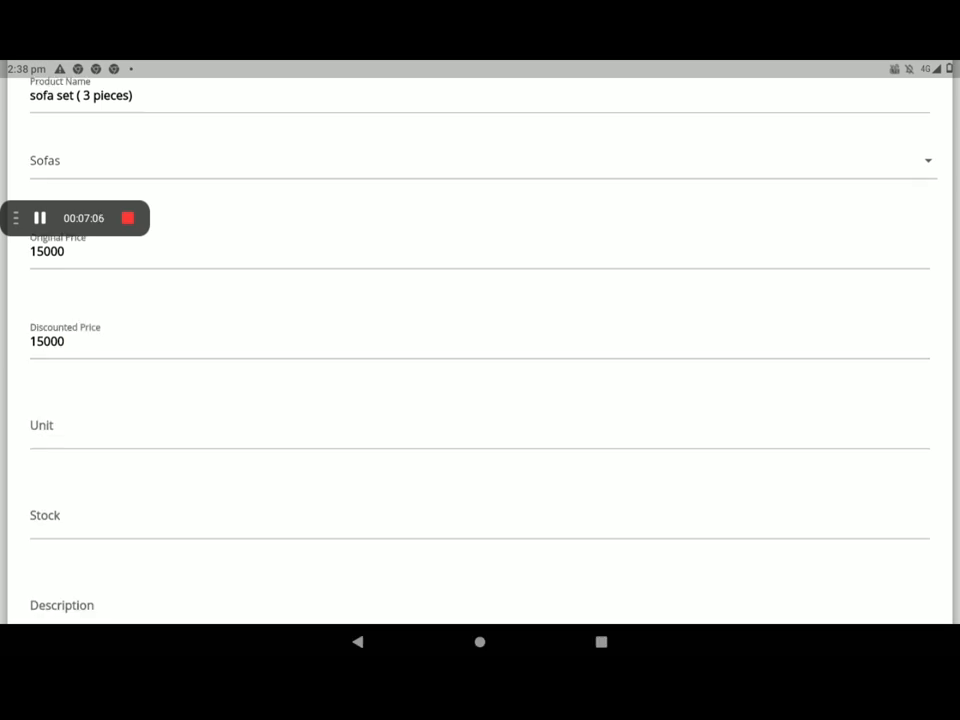
Enter unit 1, stock 15 and the product description
left_click(480, 440)
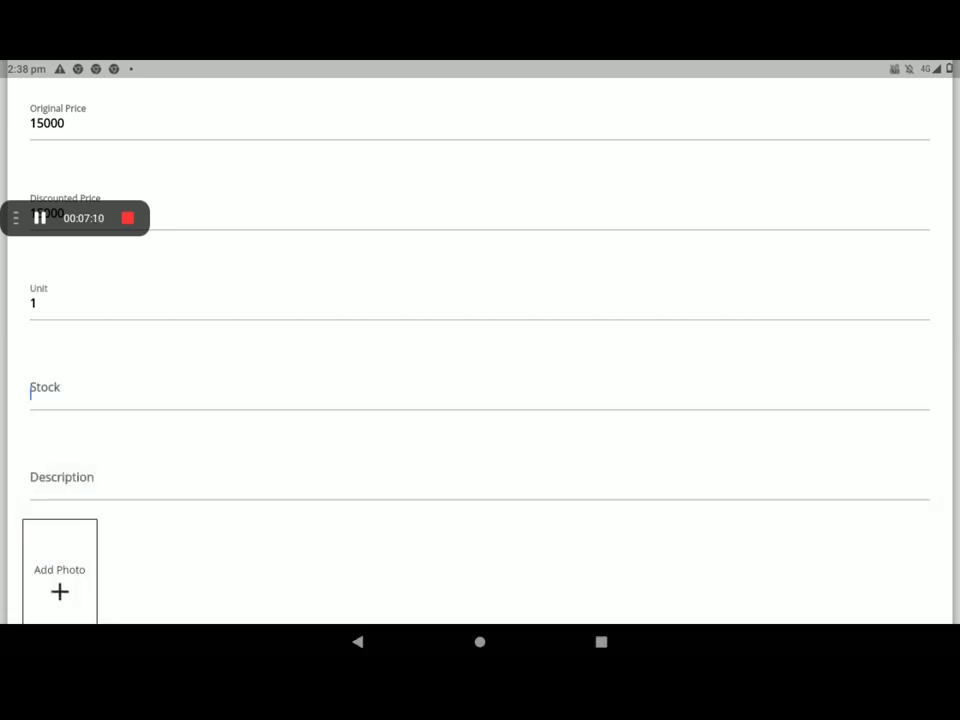
left_click(480, 400)
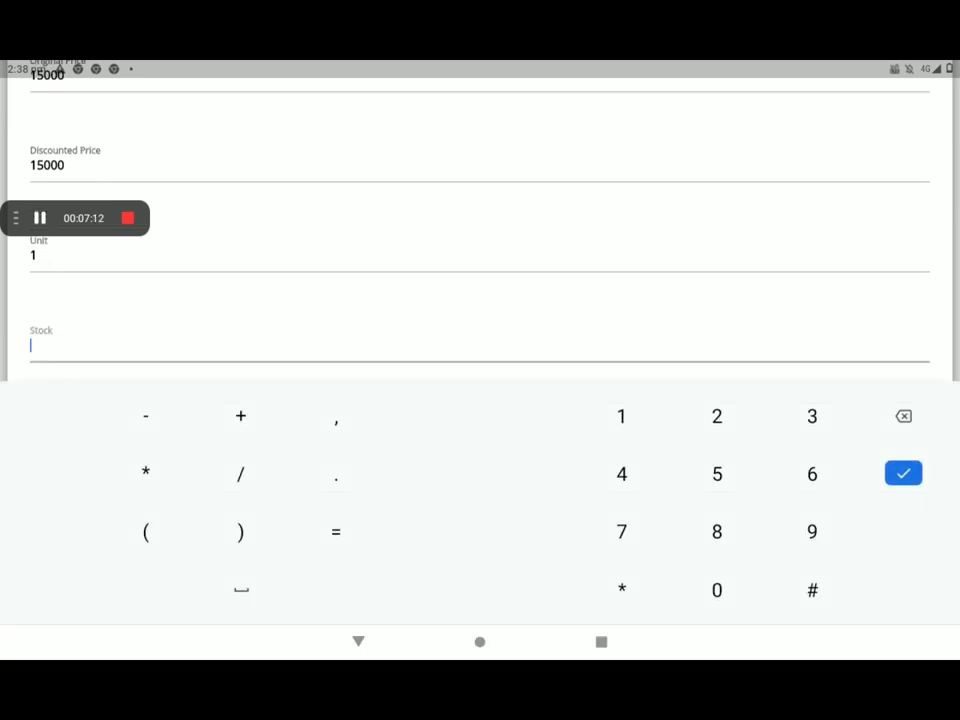
type("15")
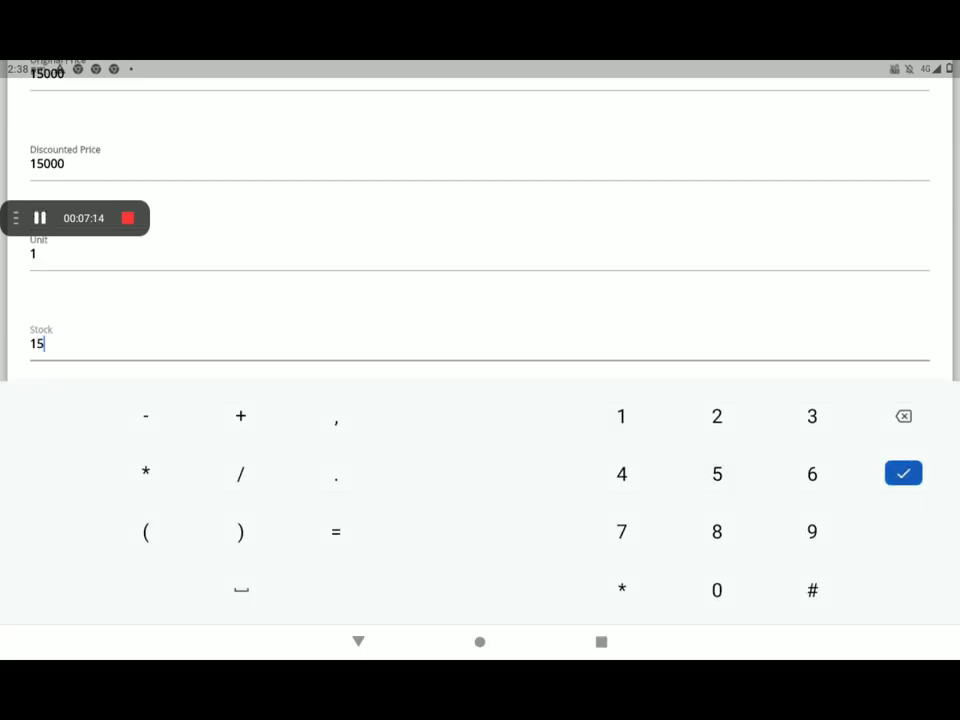
left_click(903, 473)
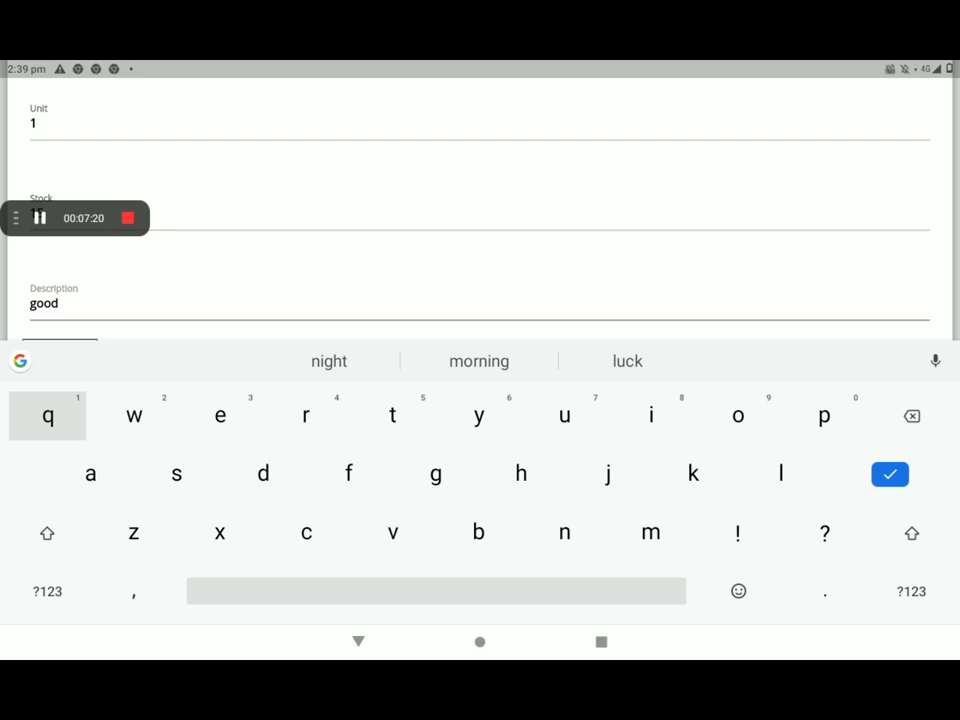
left_click(48, 415)
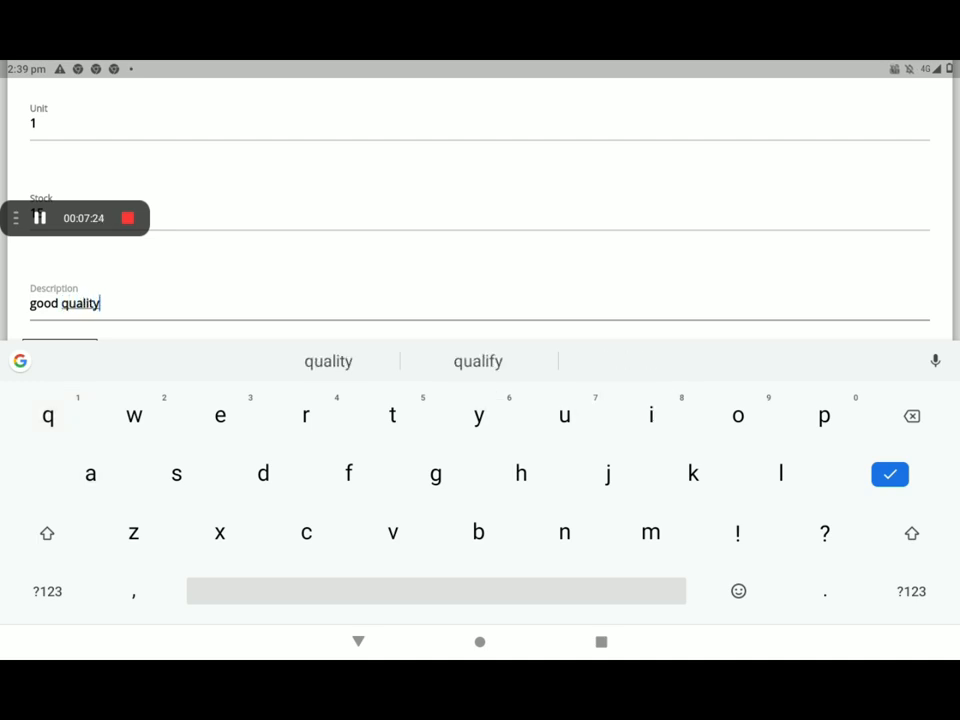
type("and product also")
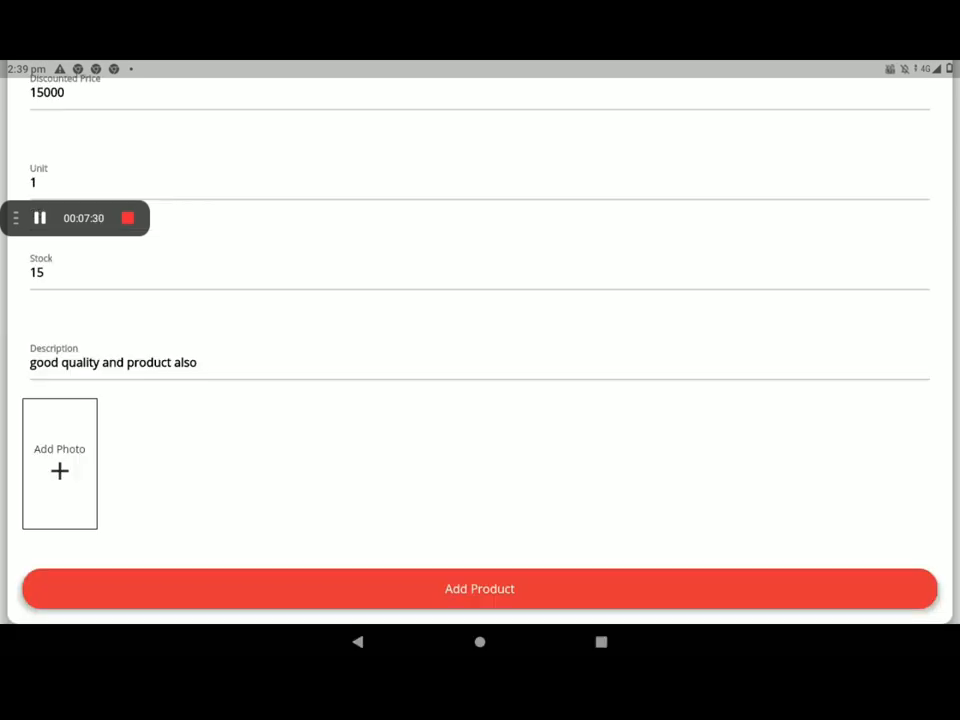
Attach the wooden sofa set photo and add the product, confirming the Product Added dialog
left_click(59, 463)
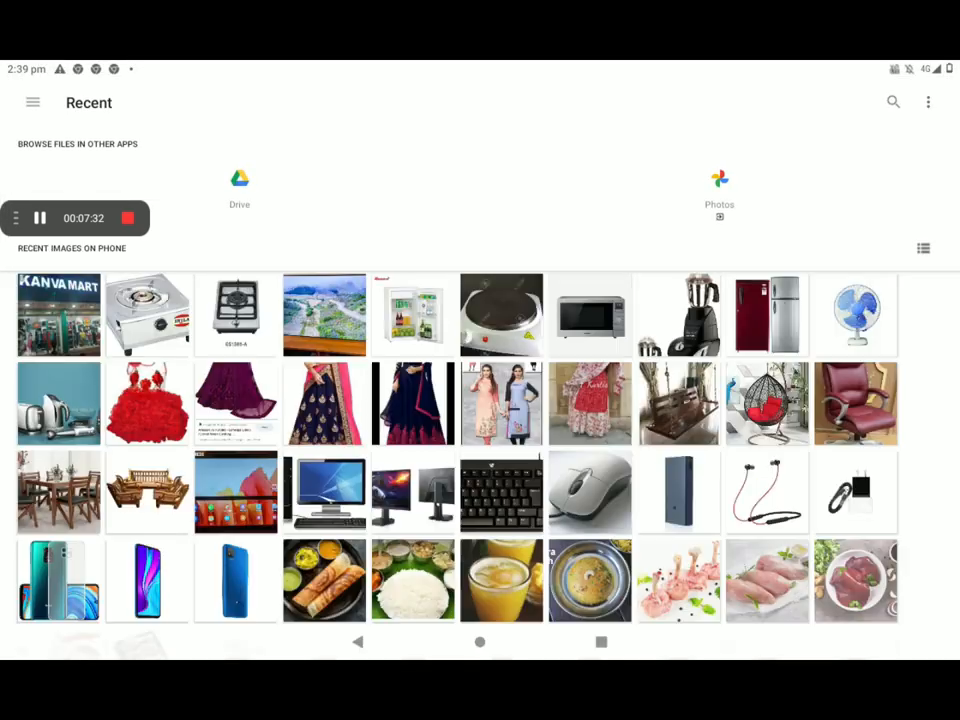
scroll("down", 3)
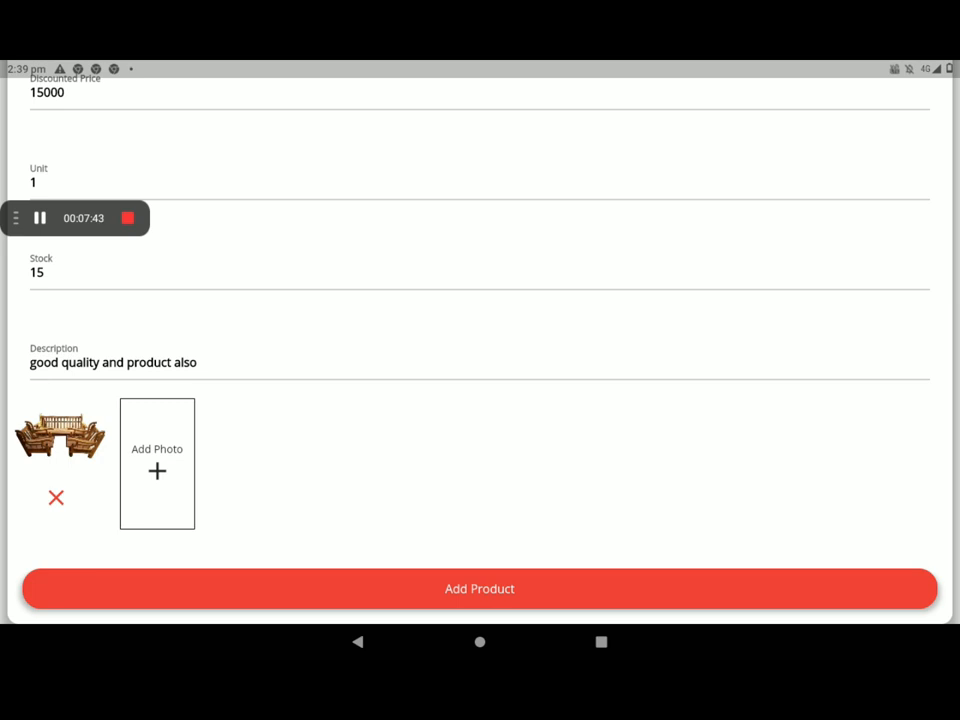
left_click(479, 588)
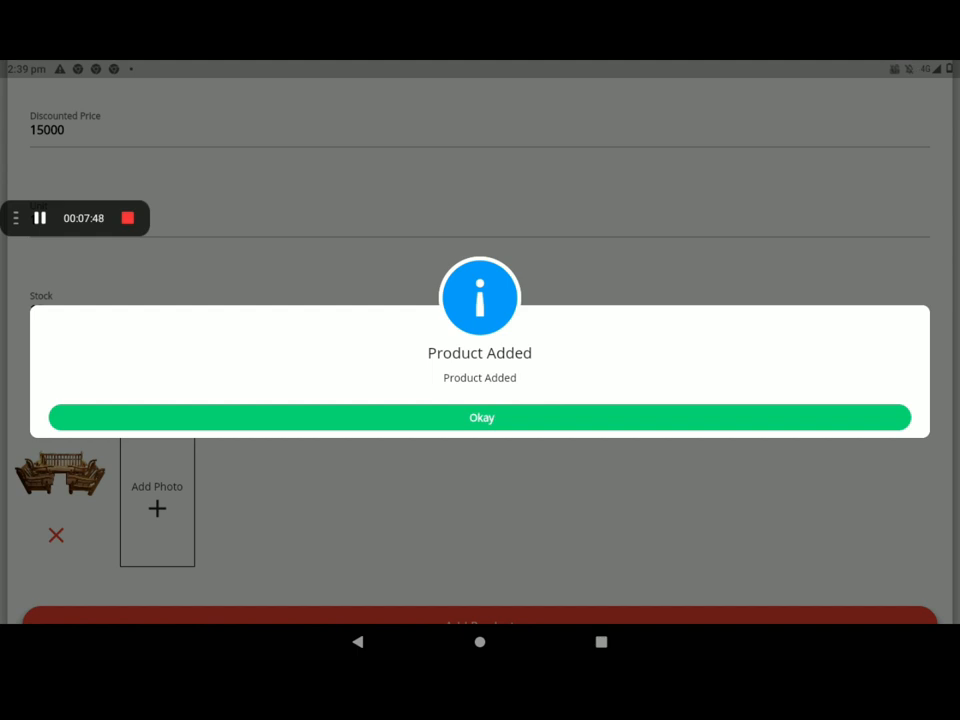
left_click(481, 417)
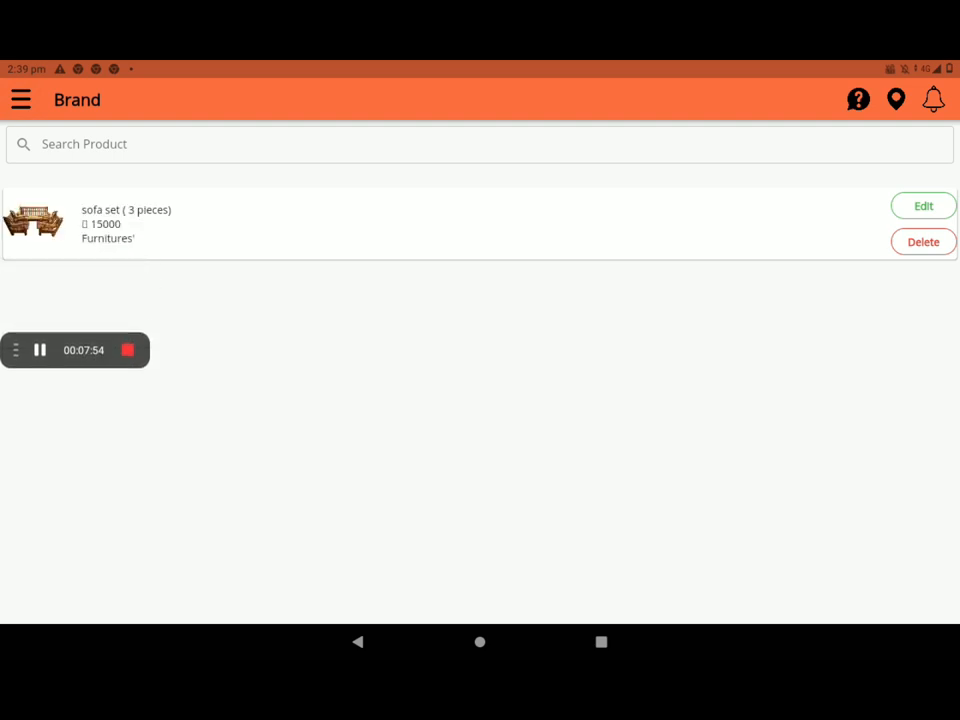
Edit the sofa set to discounted price 14999 and stock 14
left_click(922, 205)
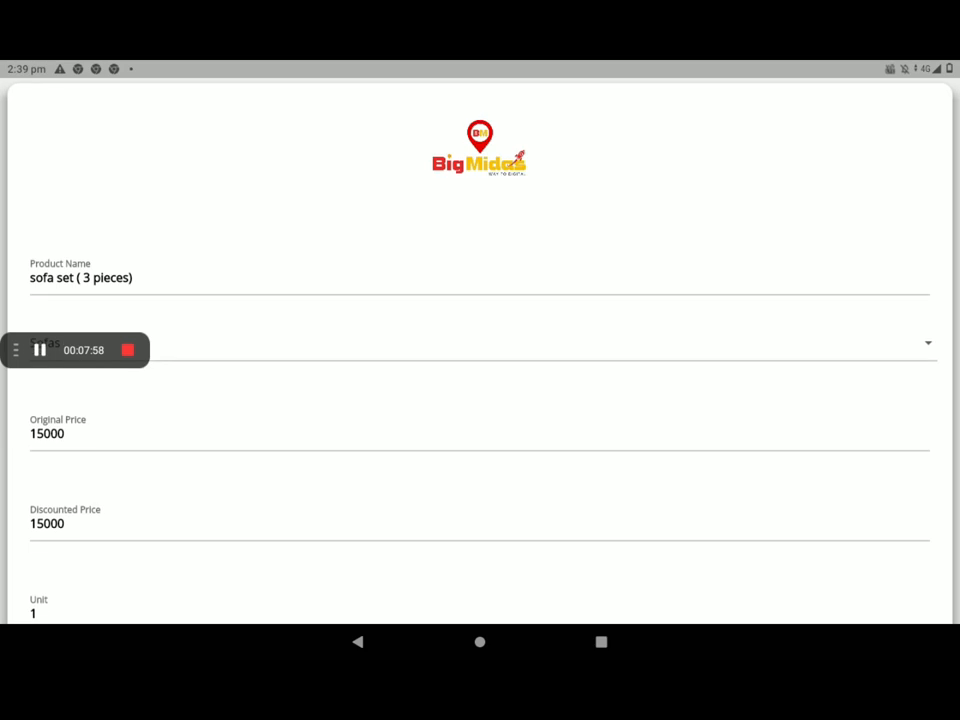
scroll("down", 3)
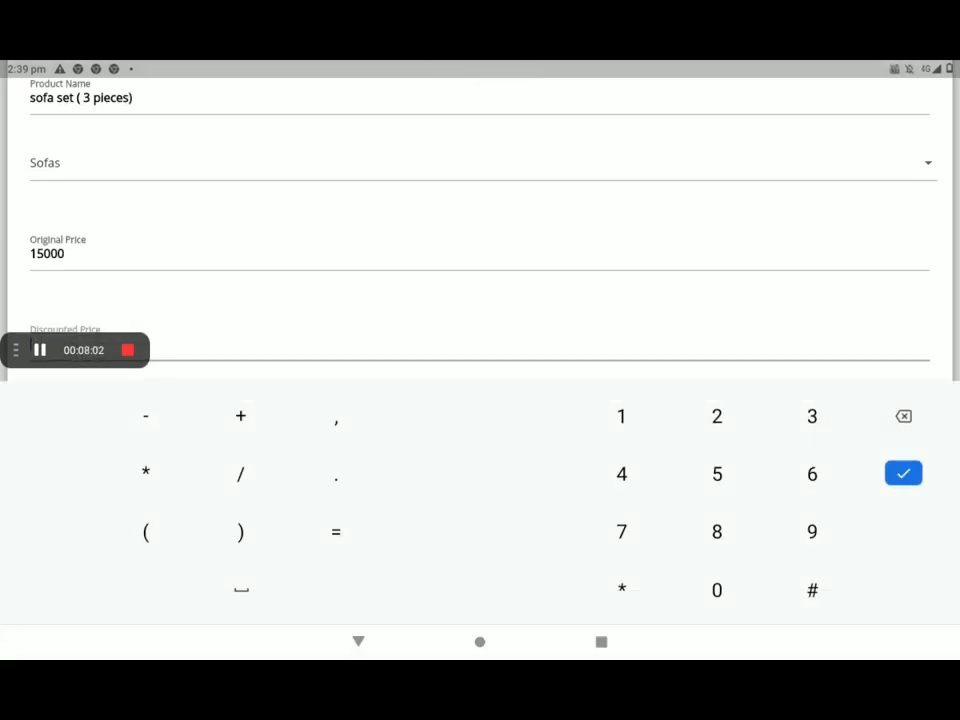
type("1499")
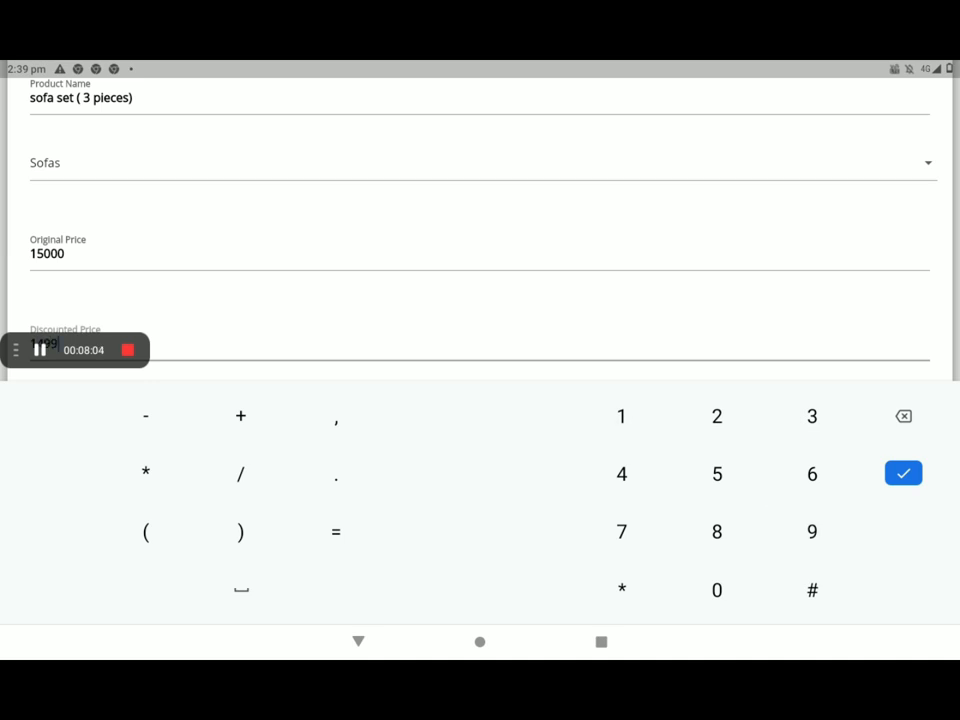
left_click(903, 473)
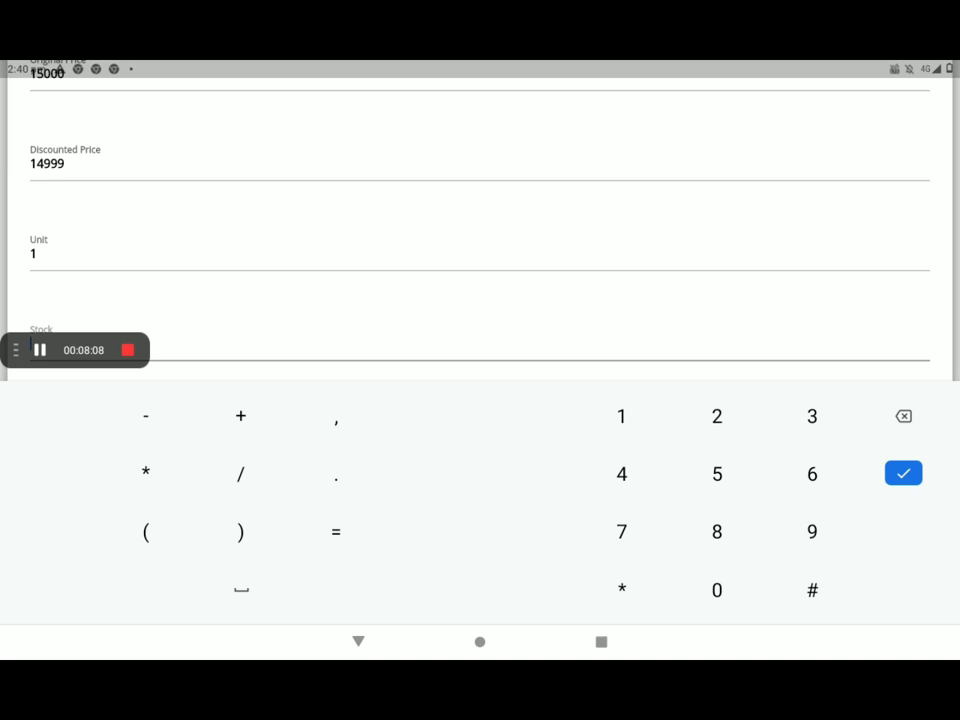
left_click(902, 473)
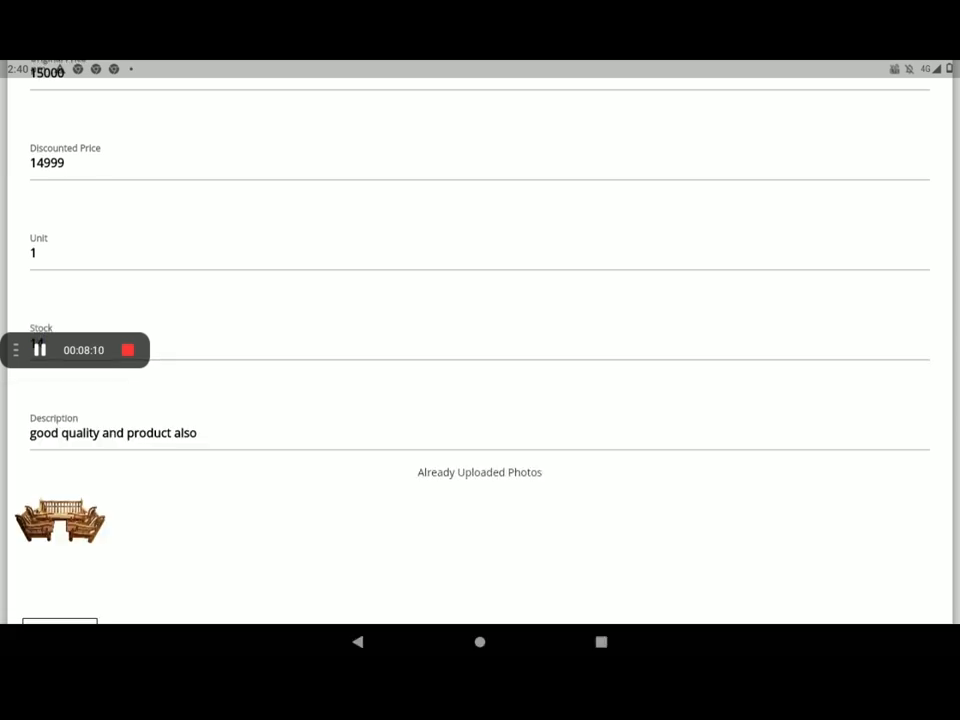
Save the edited product and confirm the Product Edited dialog
scroll("down", 3)
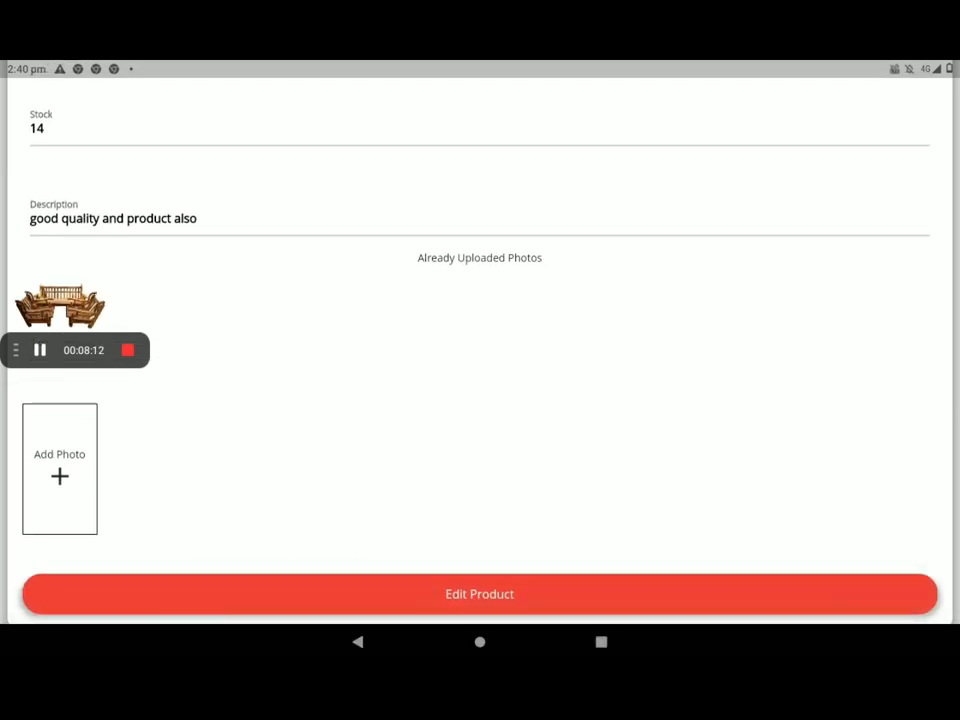
left_click(479, 593)
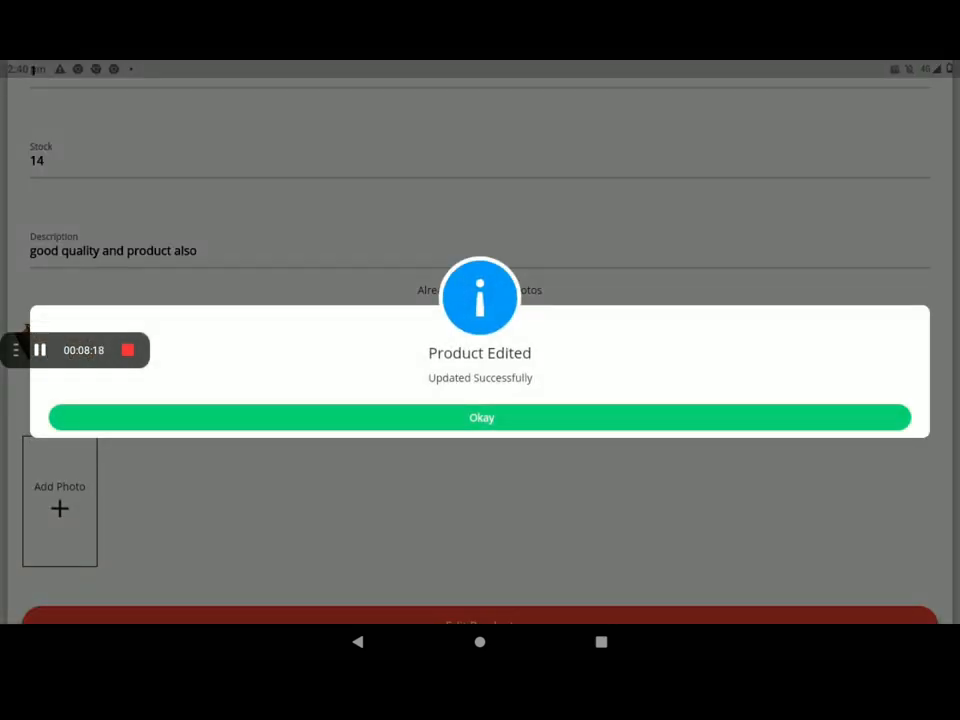
left_click(481, 417)
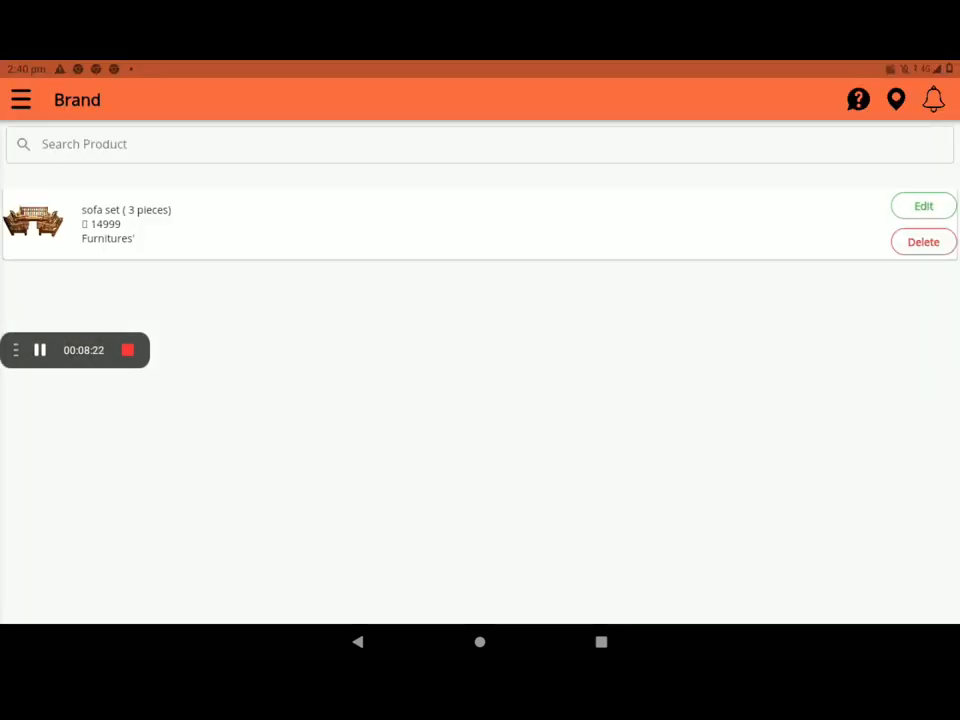
View All Orders with its status filter, then show the Reviews page with no reviews
left_click(20, 99)
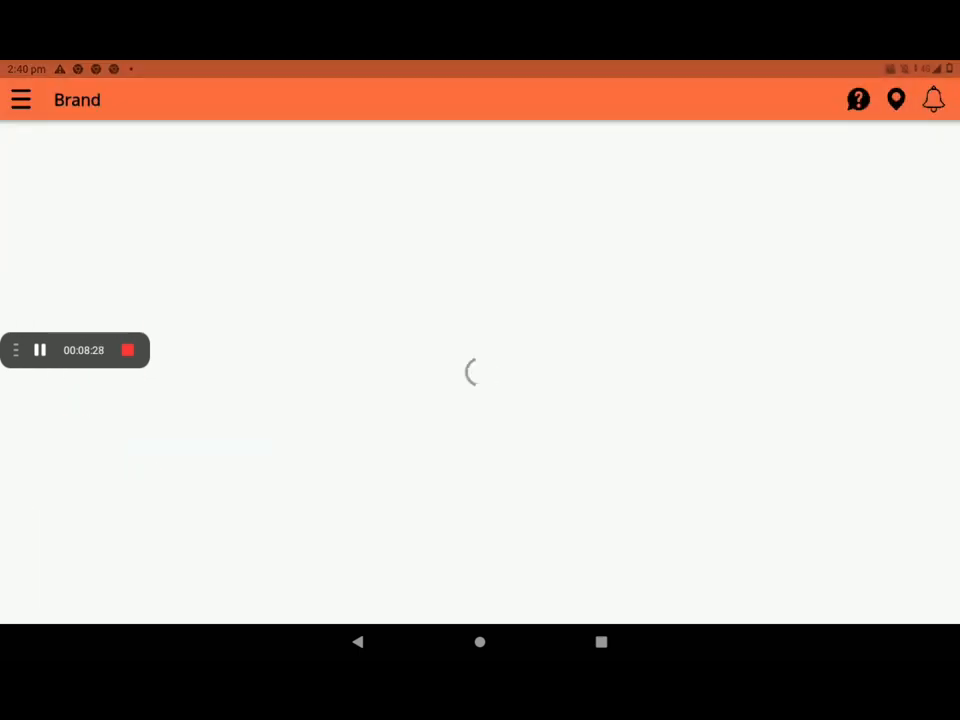
left_click(479, 143)
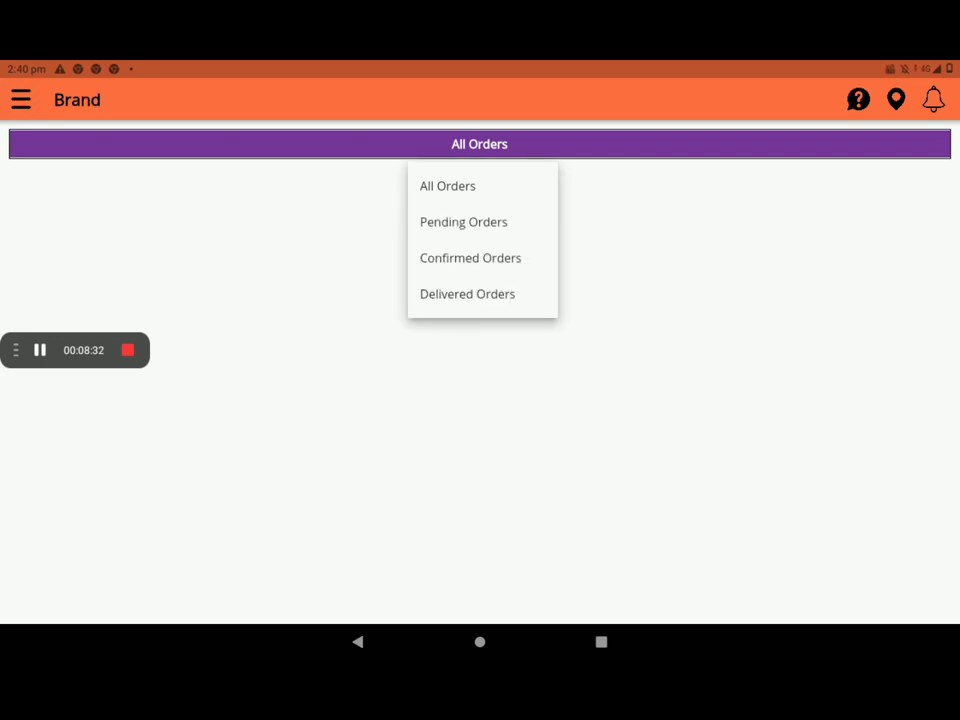
left_click(447, 185)
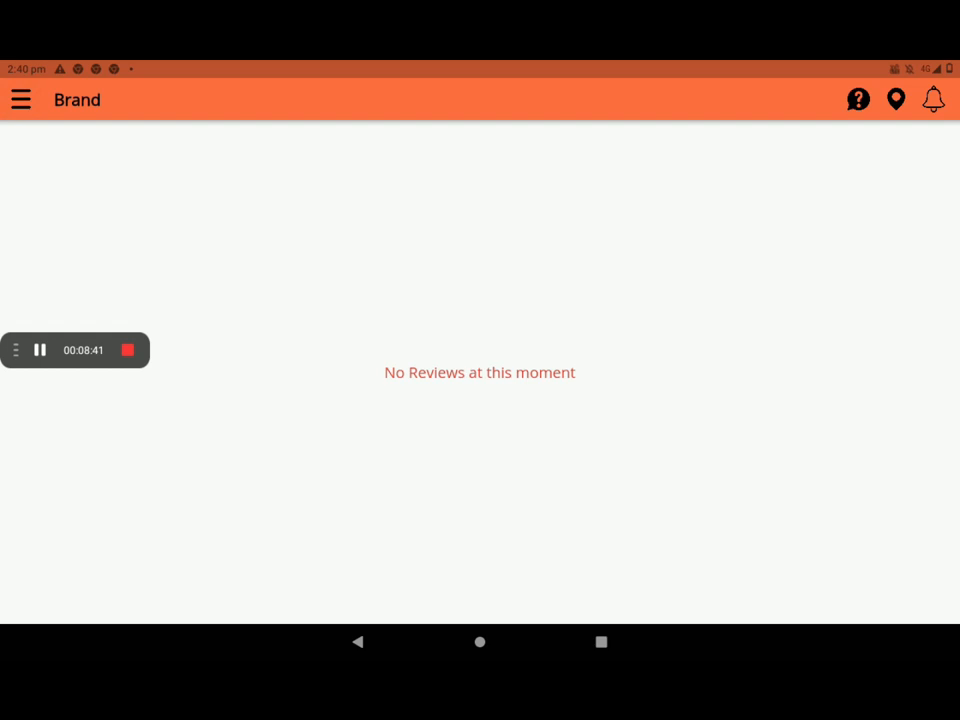
Go to Subscription and launch Pay Now on a reactivation plan
left_click(20, 99)
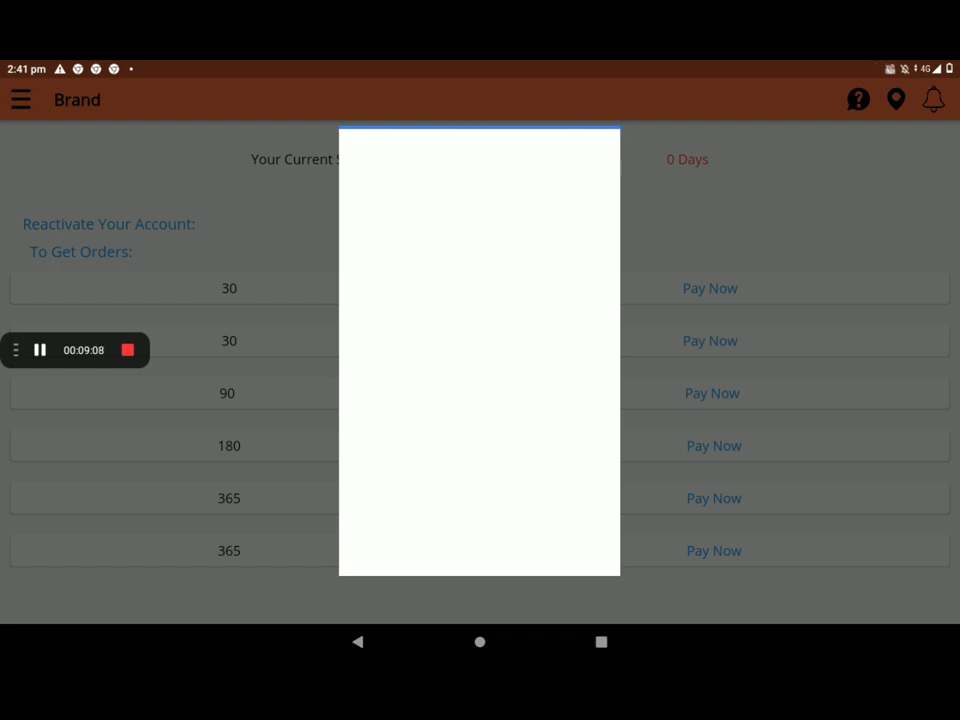
left_click(709, 288)
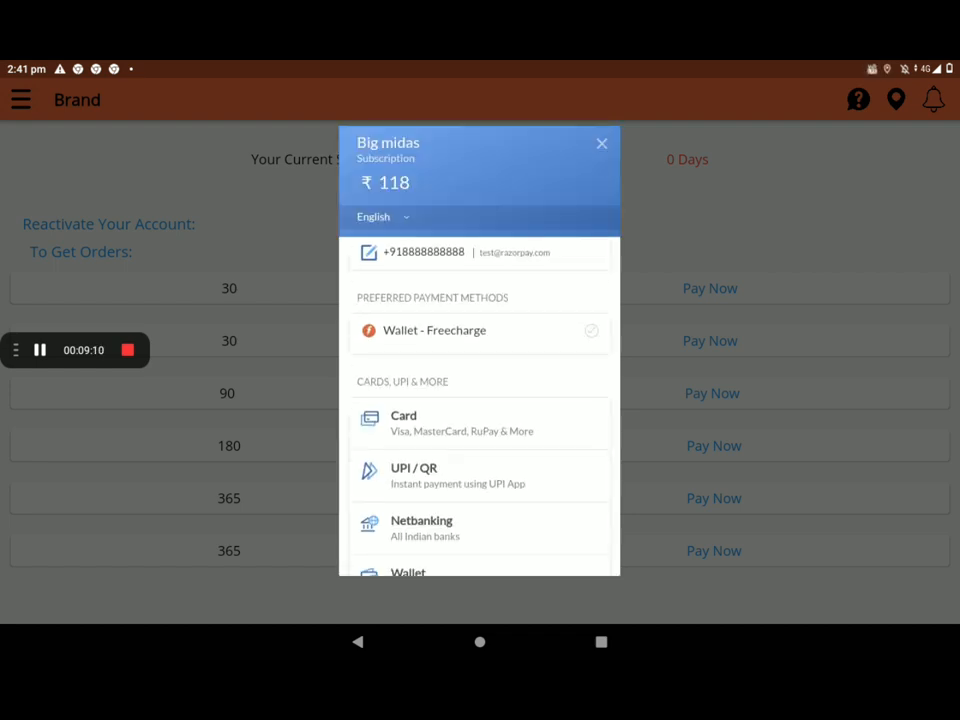
scroll("down", 3)
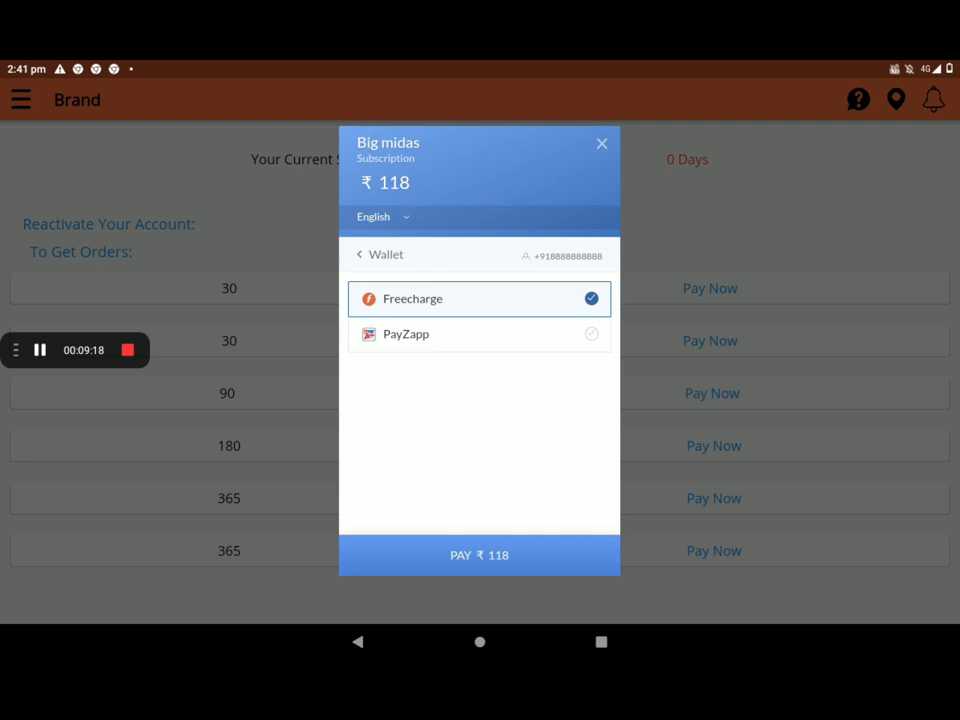
left_click(479, 555)
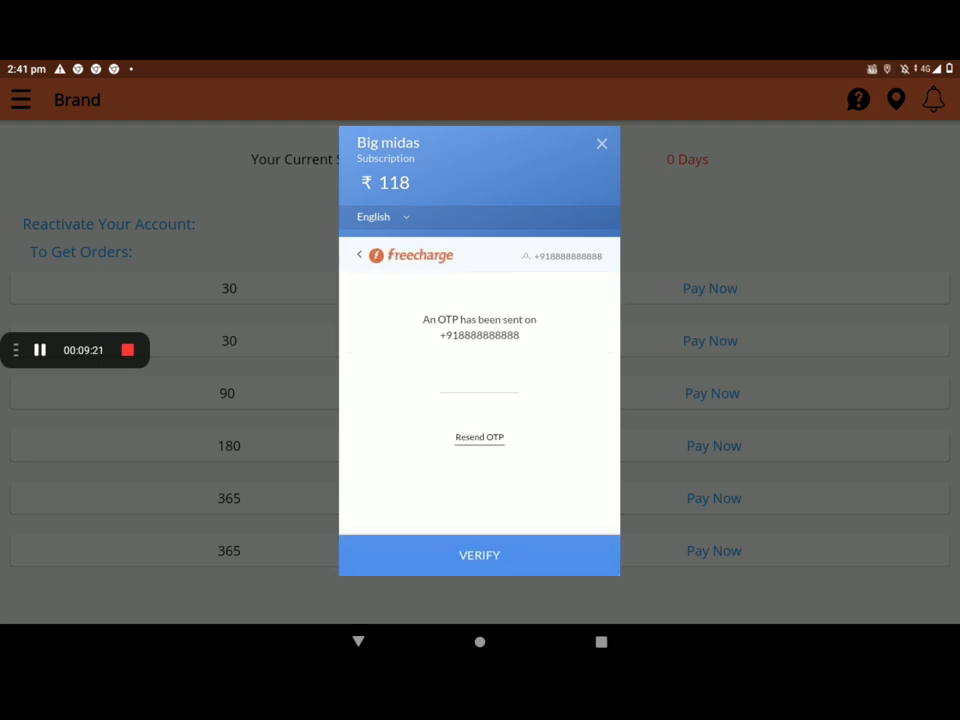
left_click(479, 392)
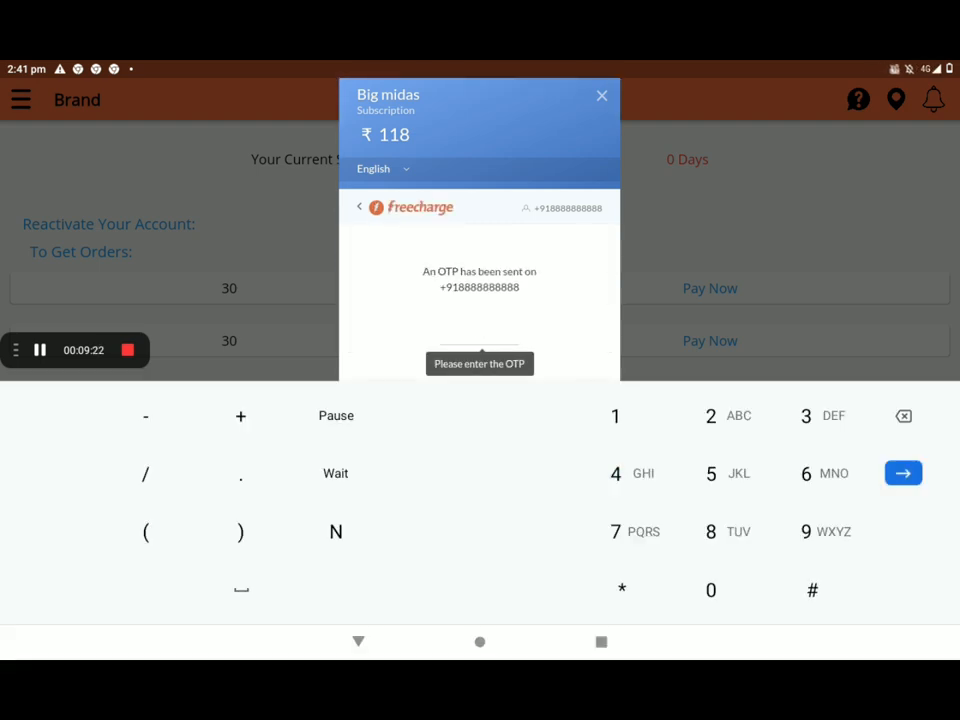
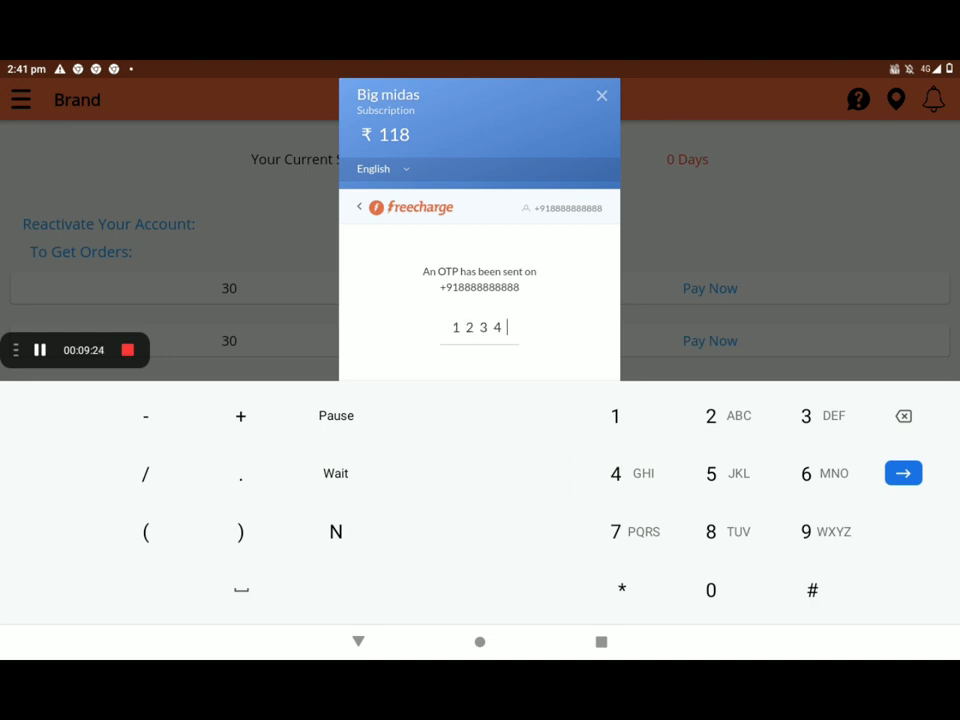
left_click(902, 473)
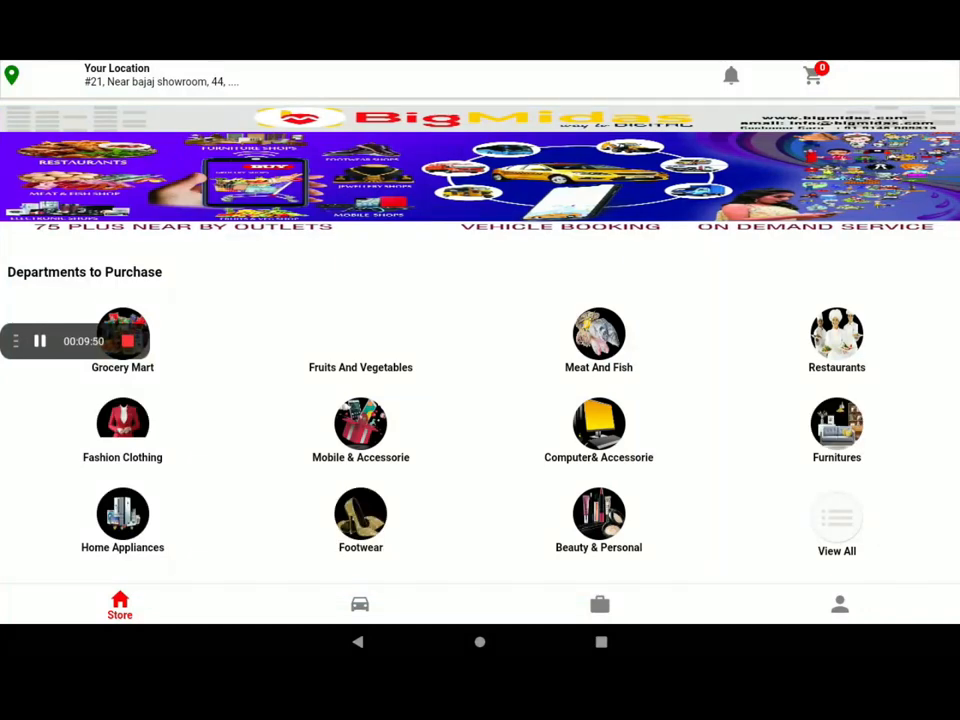
Browse Furnitures and list Nearby 5km stores showing vendor kavya at Bhadravati
scroll("down", 3)
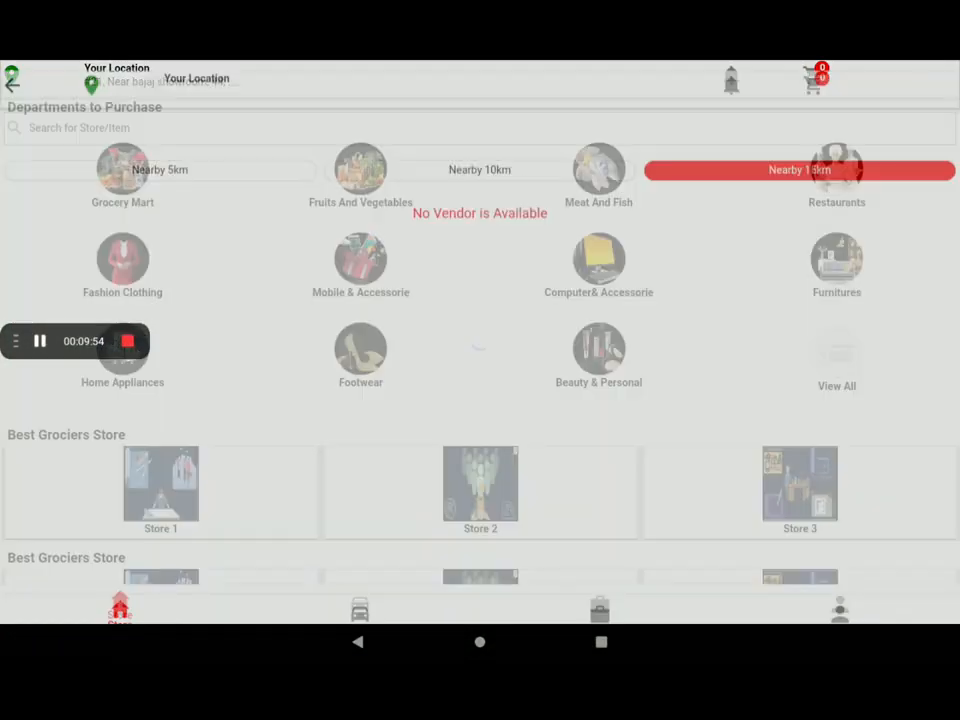
left_click(799, 169)
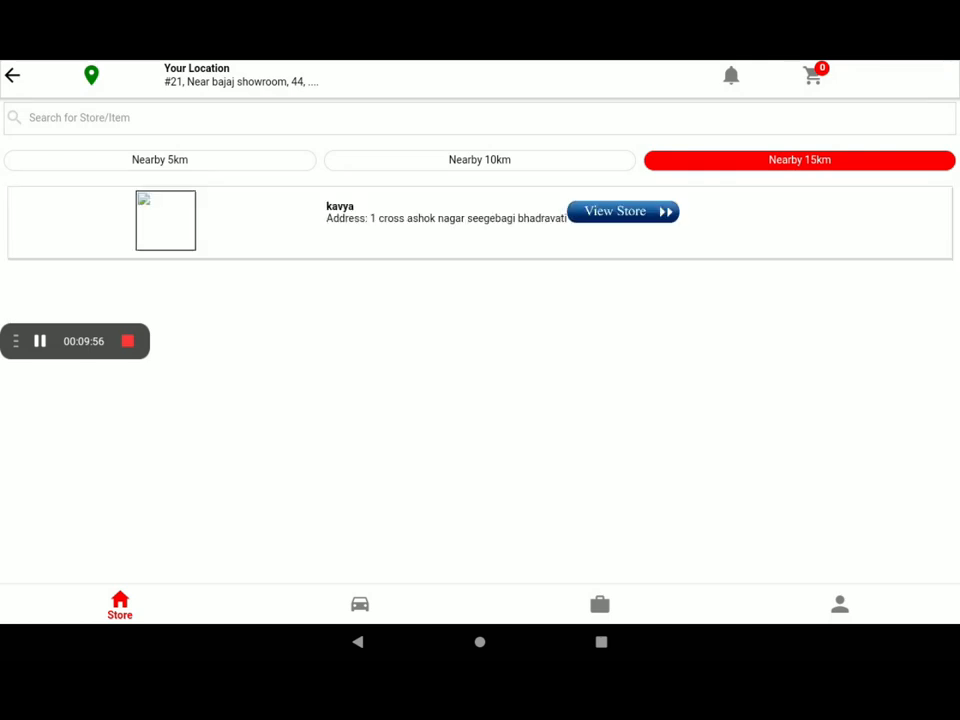
left_click(159, 160)
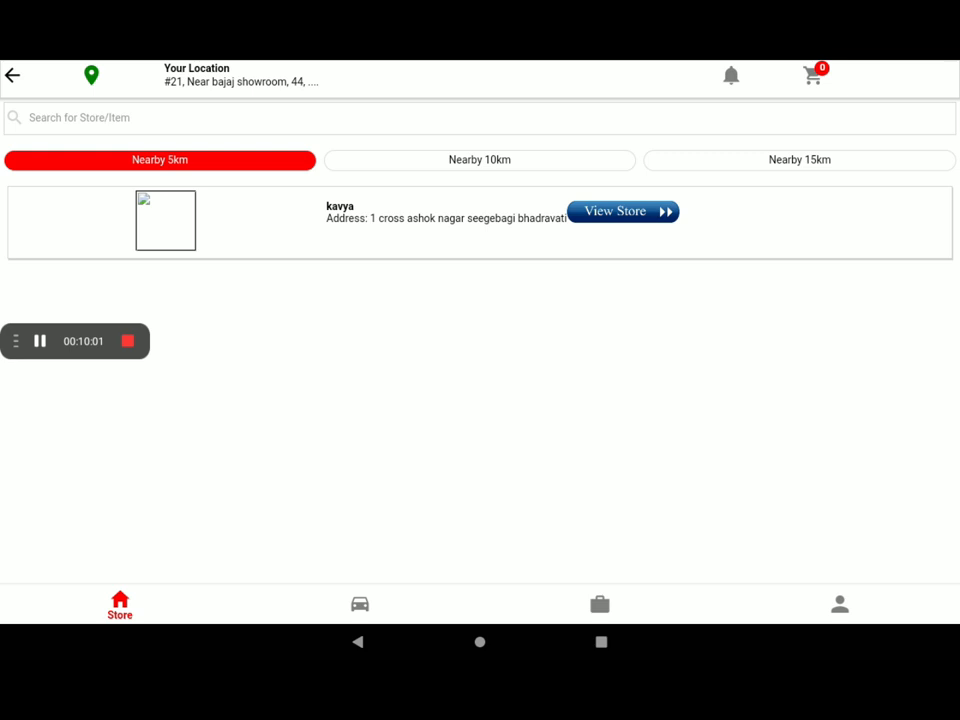